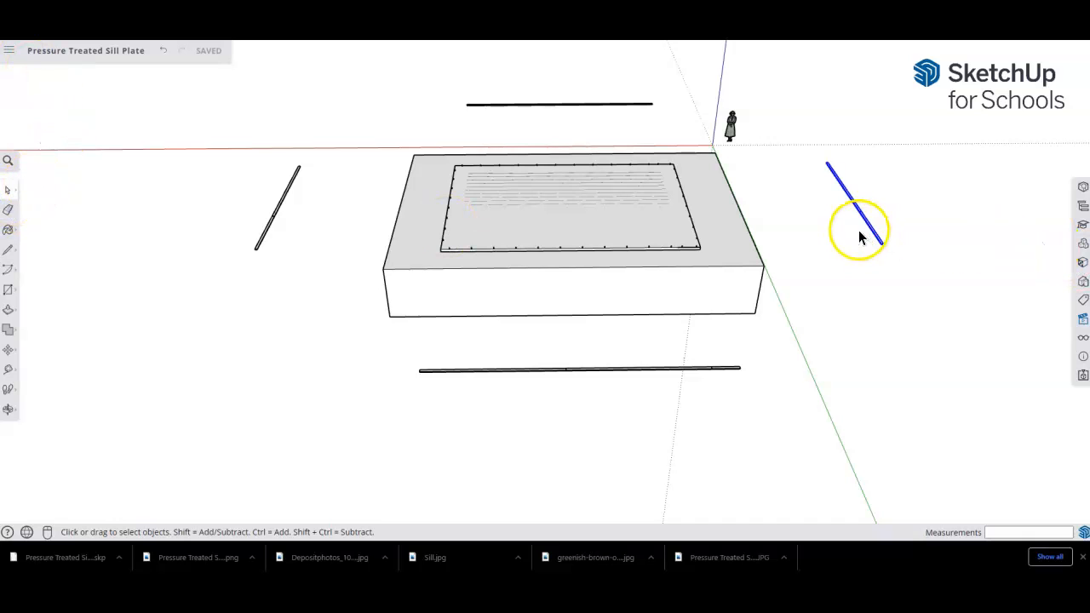
Move the right-hand sill plate 25' along the red axis onto the foundation's front edge
click(8, 349)
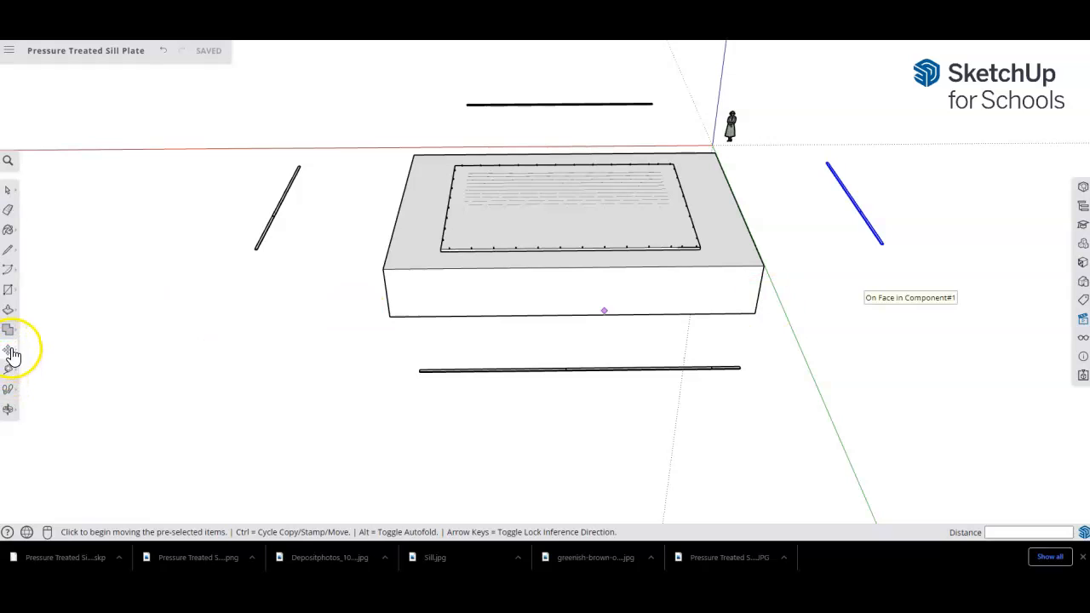
mouse_move(8, 350)
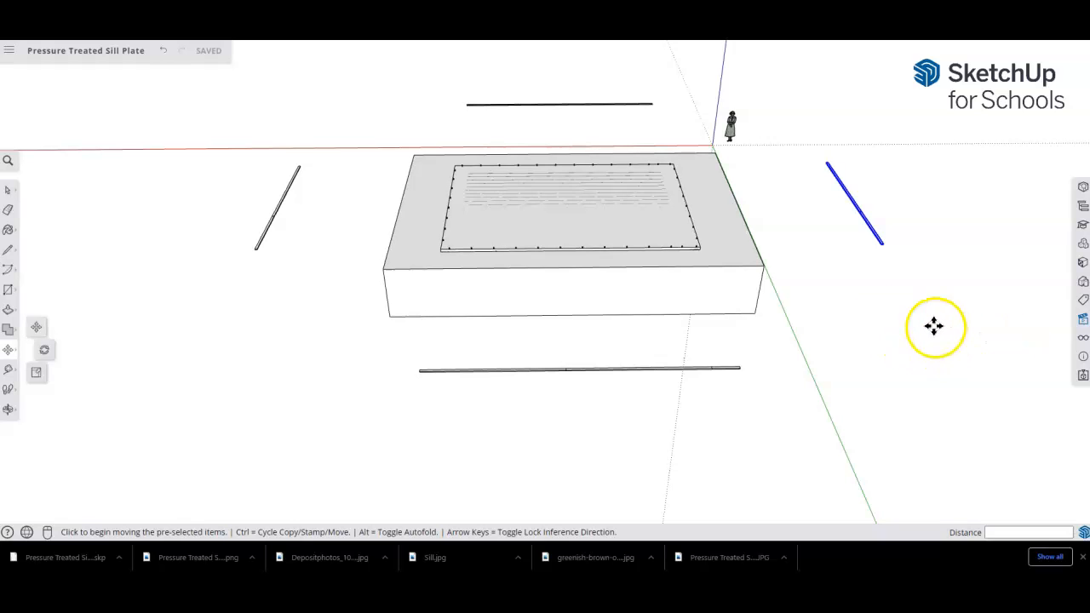
mouse_move(955, 352)
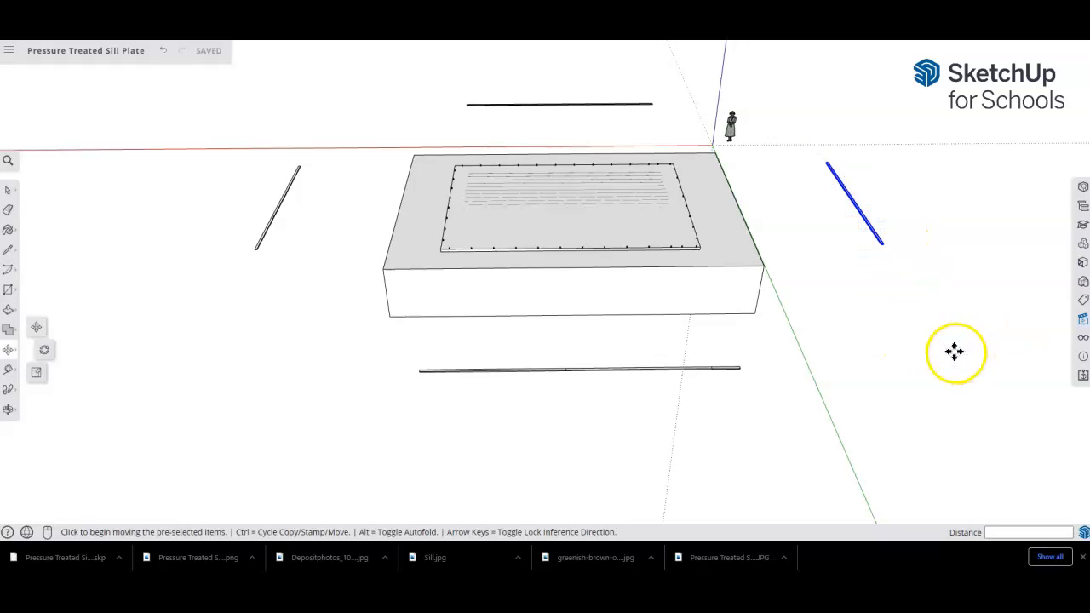
mouse_move(950, 330)
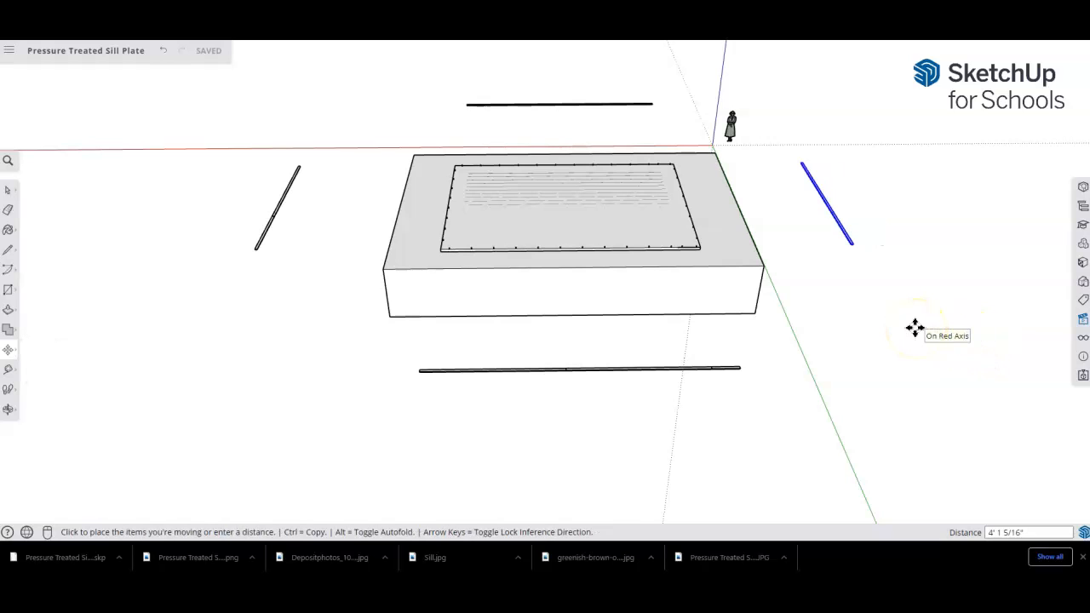
text(25)
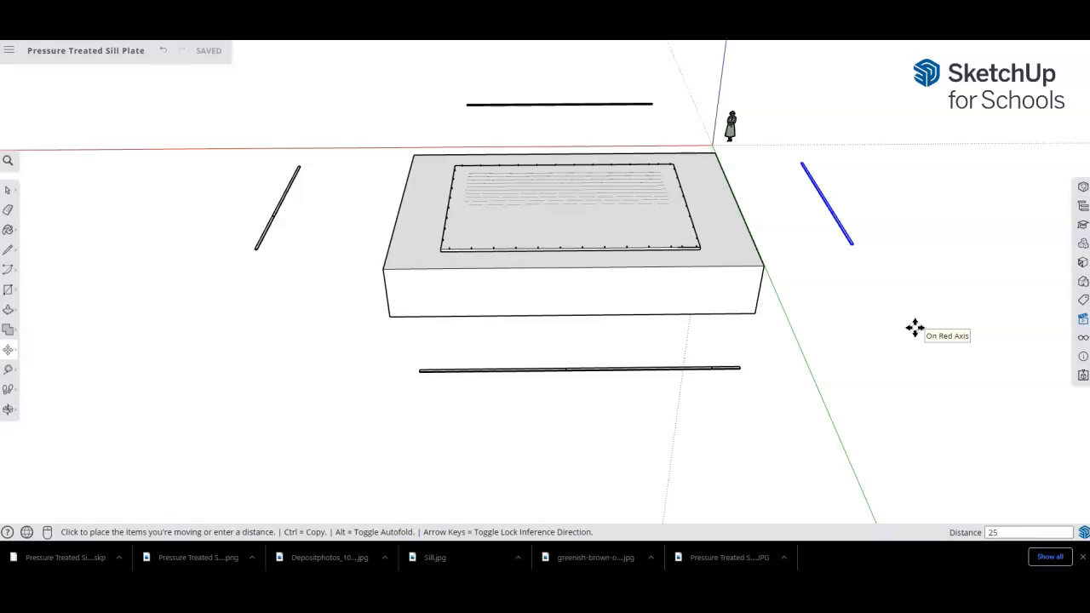
text(25')
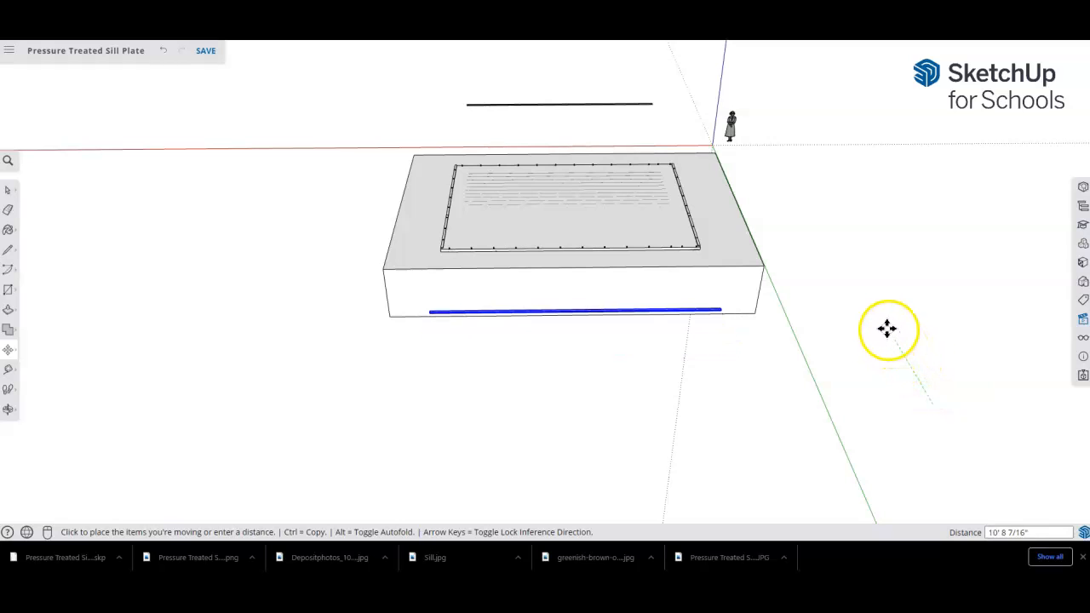
mouse_move(861, 275)
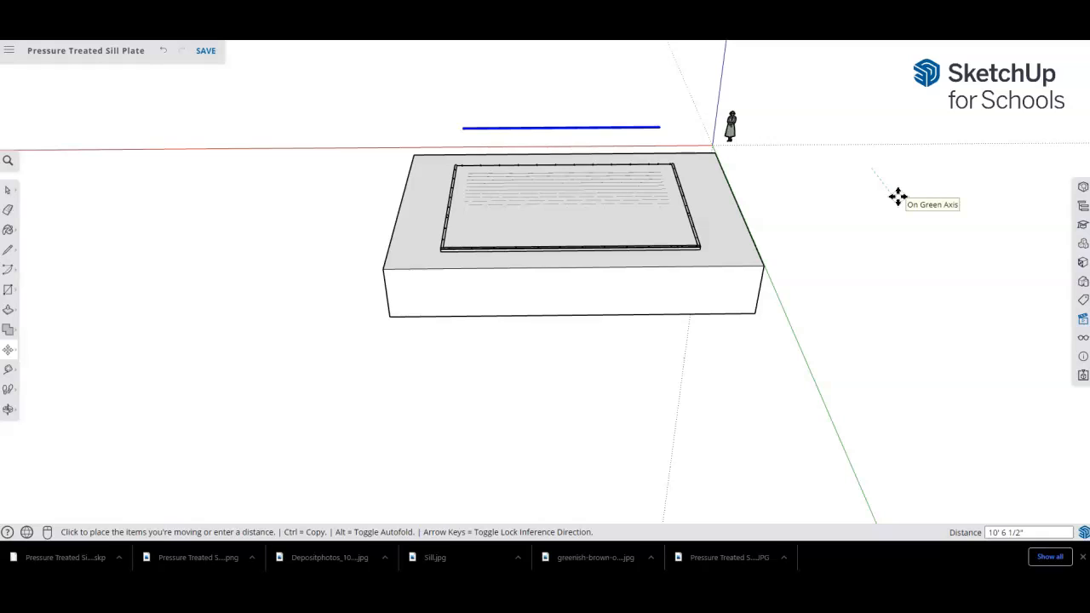
Move each remaining sill plate 25' onto the foundation edges beside the anchor bolts
text(25')
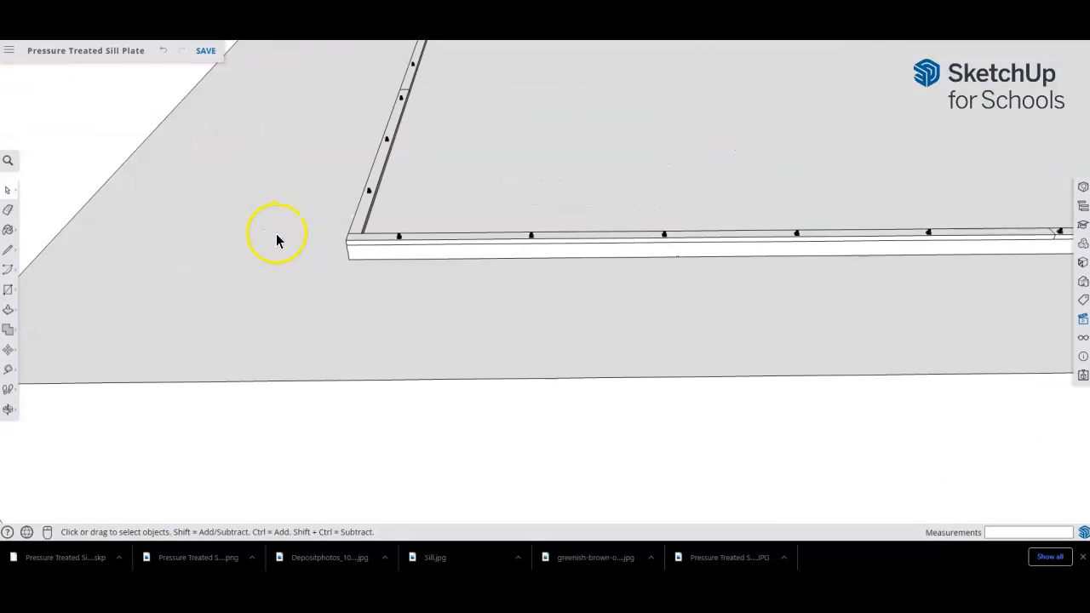
drag(276, 238, 643, 174)
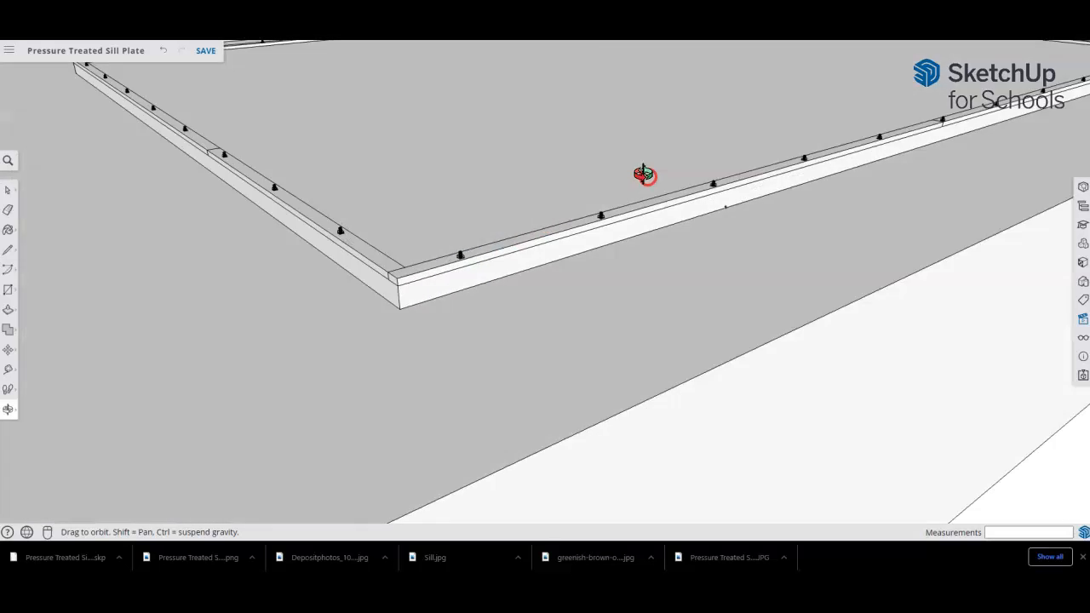
drag(645, 175, 526, 149)
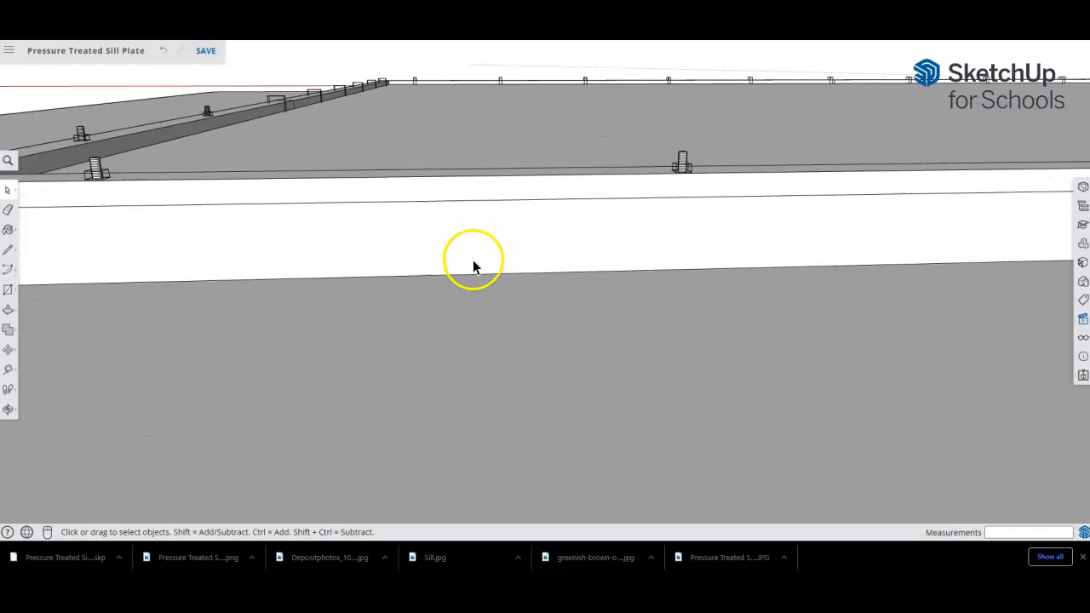
drag(472, 260, 796, 247)
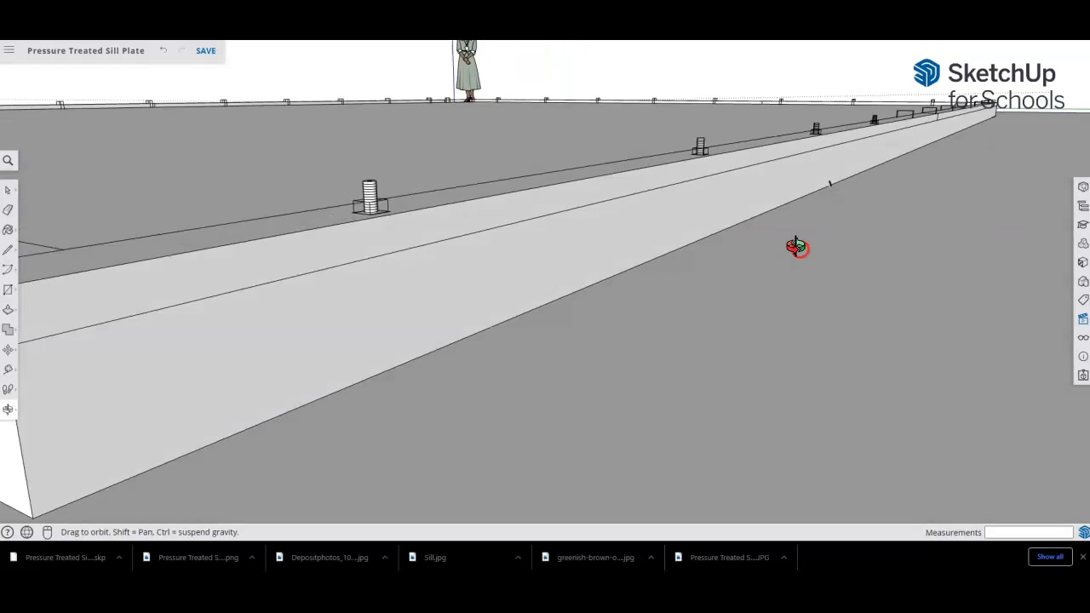
drag(796, 247, 855, 252)
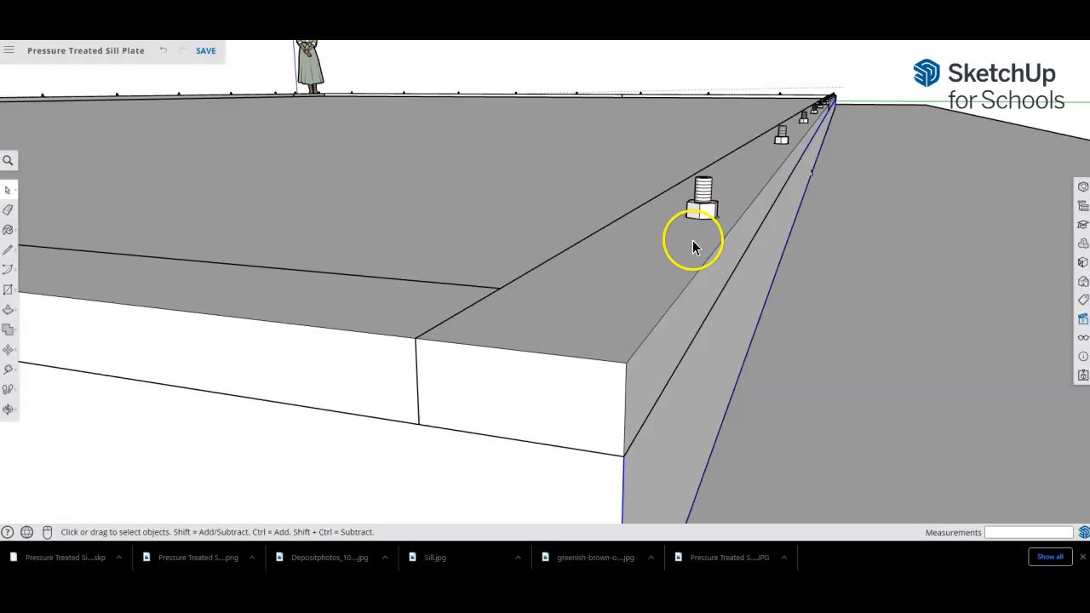
mouse_move(699, 247)
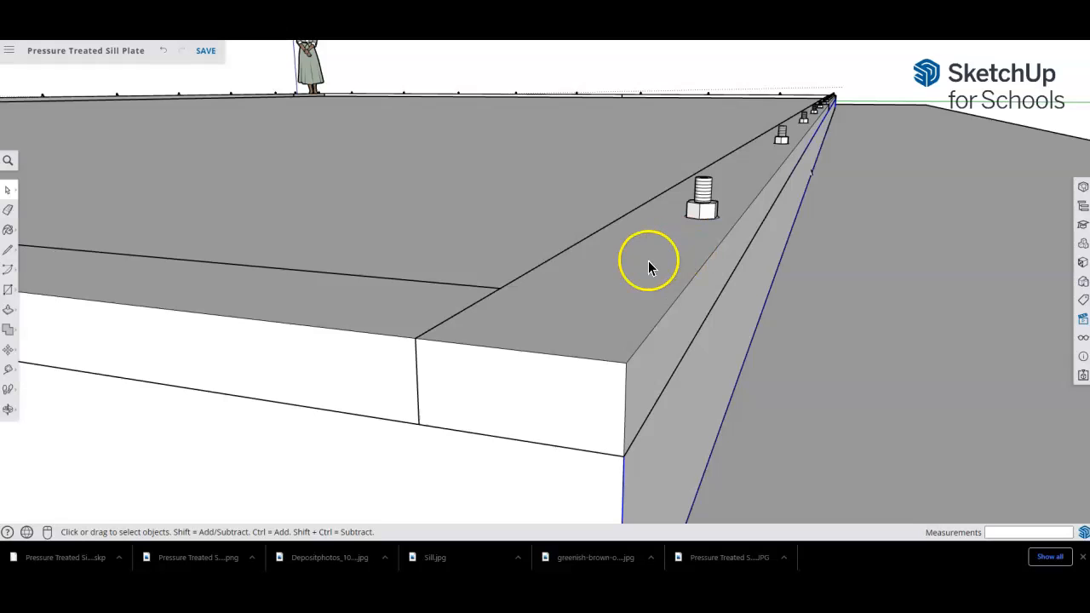
mouse_move(596, 323)
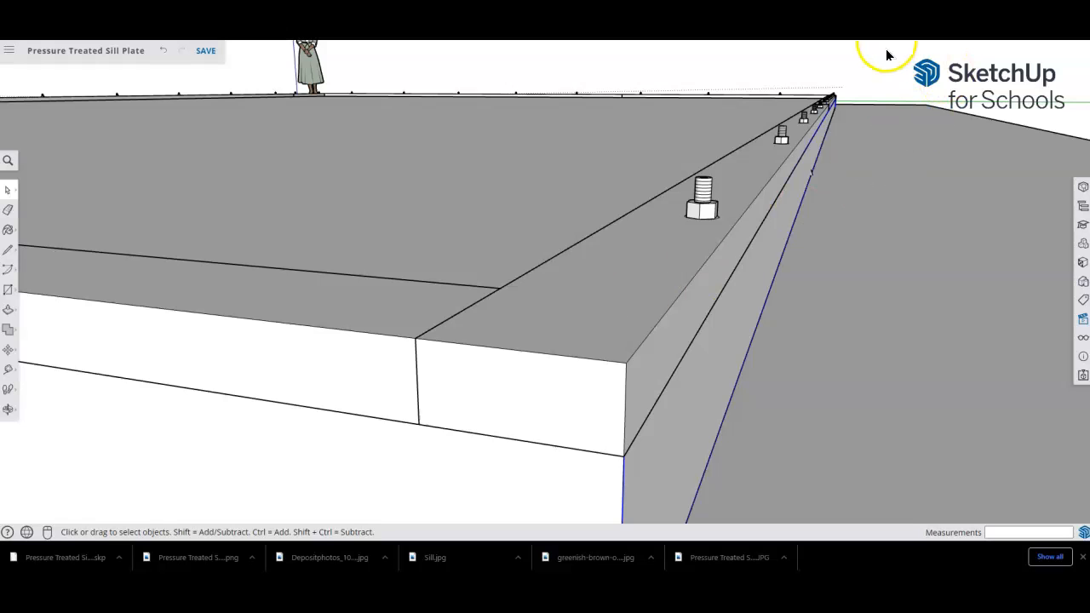
mouse_move(874, 53)
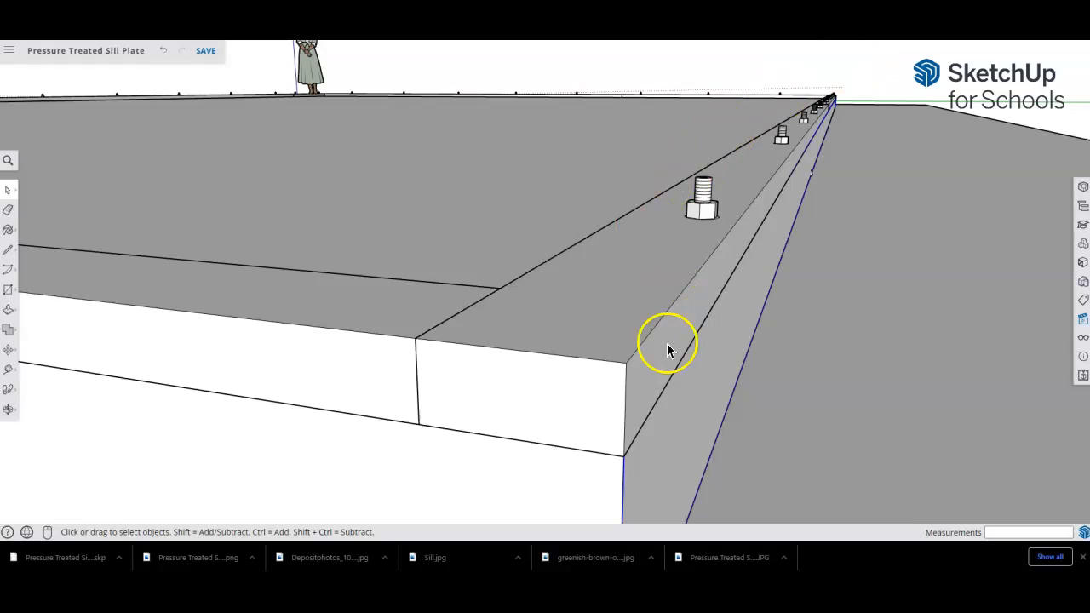
mouse_move(712, 285)
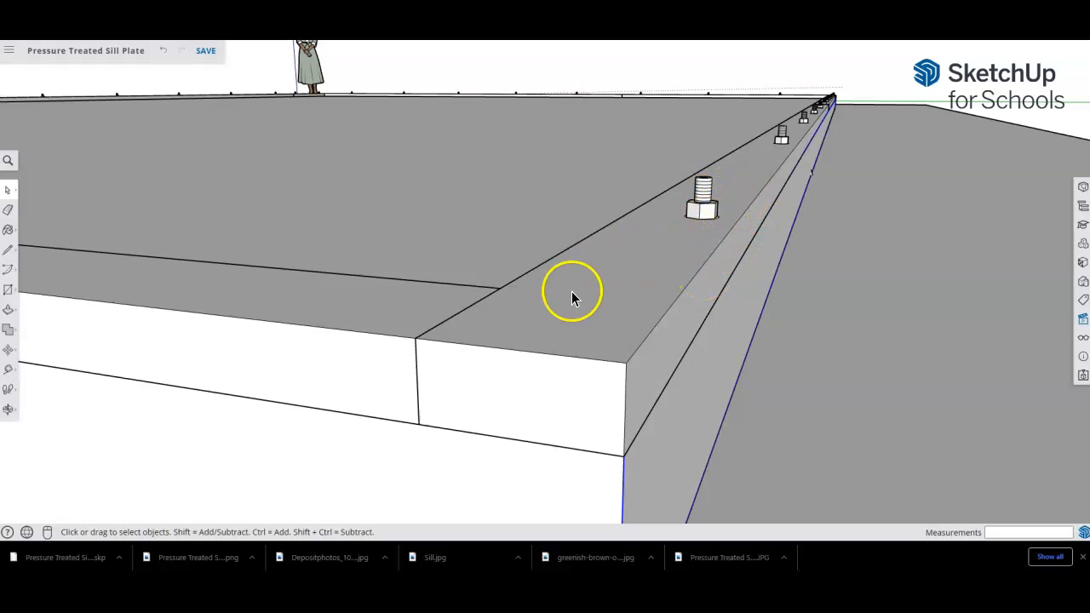
click(574, 296)
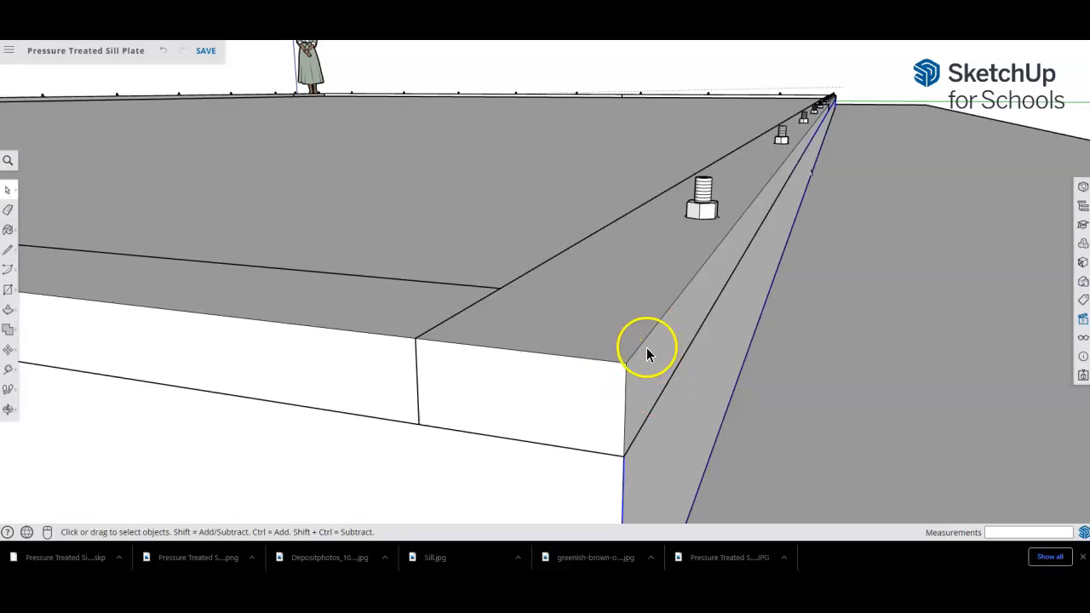
mouse_move(678, 370)
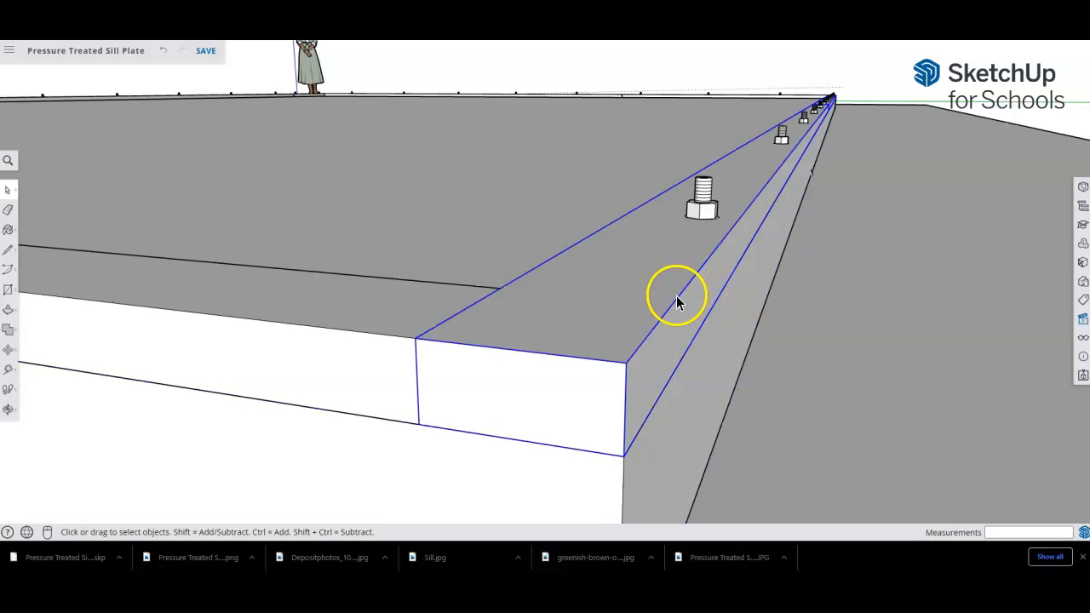
mouse_move(502, 326)
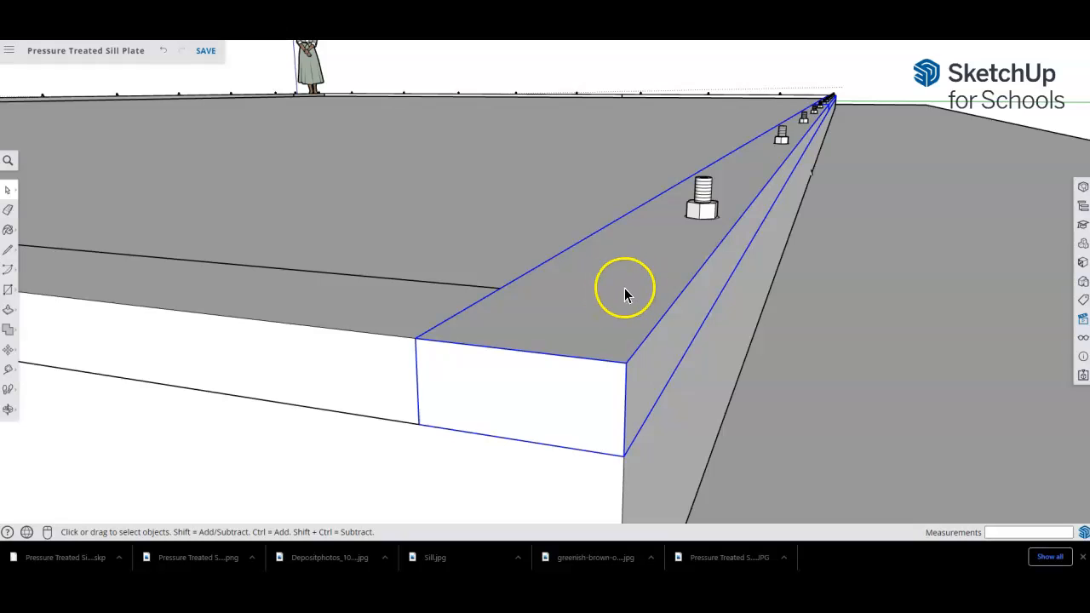
mouse_move(594, 354)
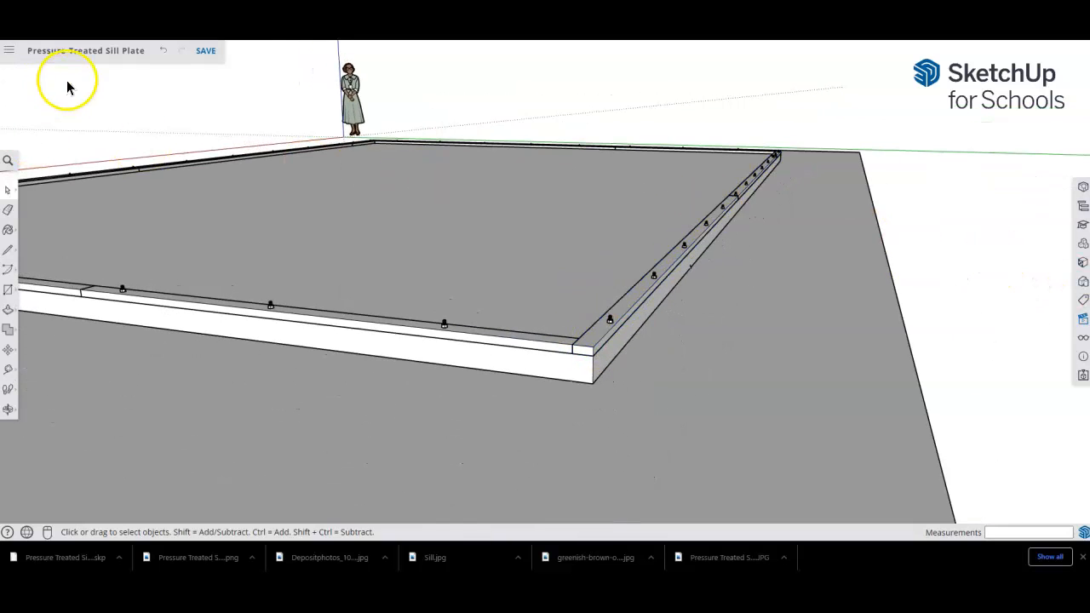
mouse_move(270, 94)
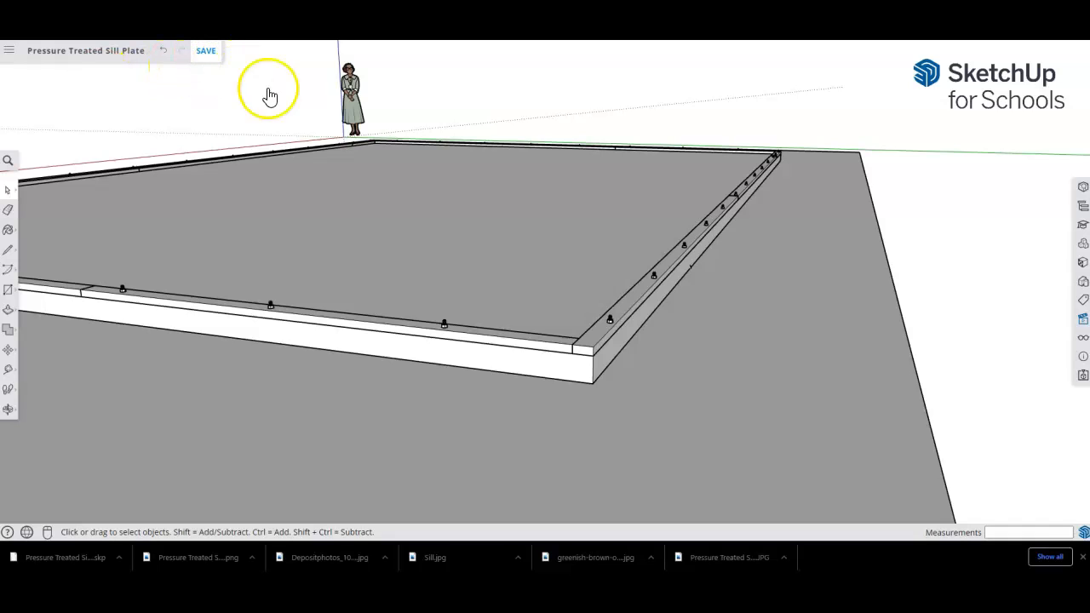
Save the Pressure Treated Sill Plate model using the SAVE button by the title
click(206, 50)
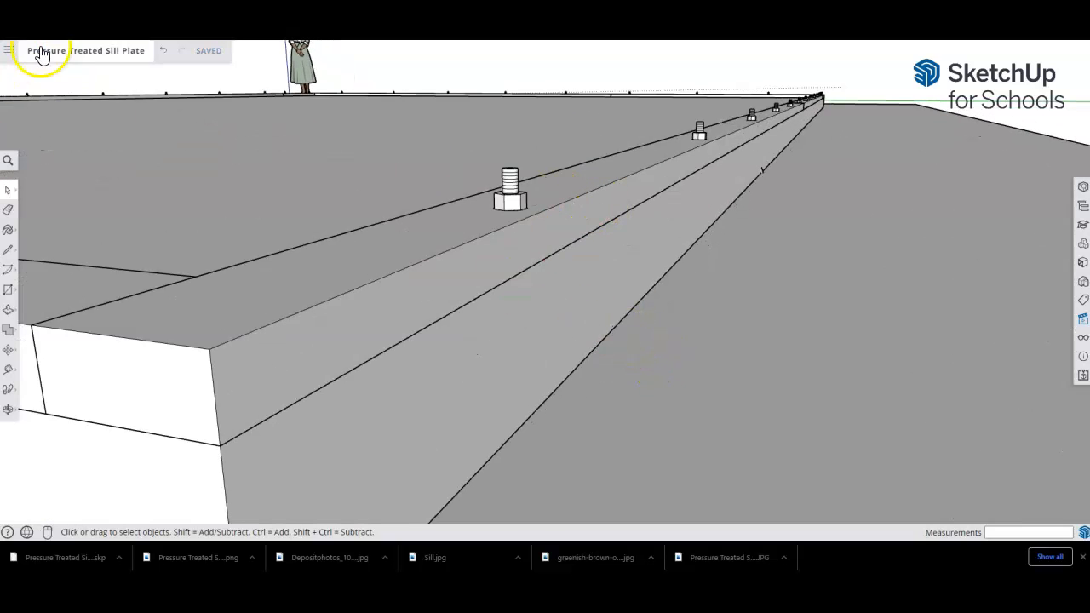
Export the view as a transparent PNG, overwriting Pressure Treated Sill Plate.png
click(9, 50)
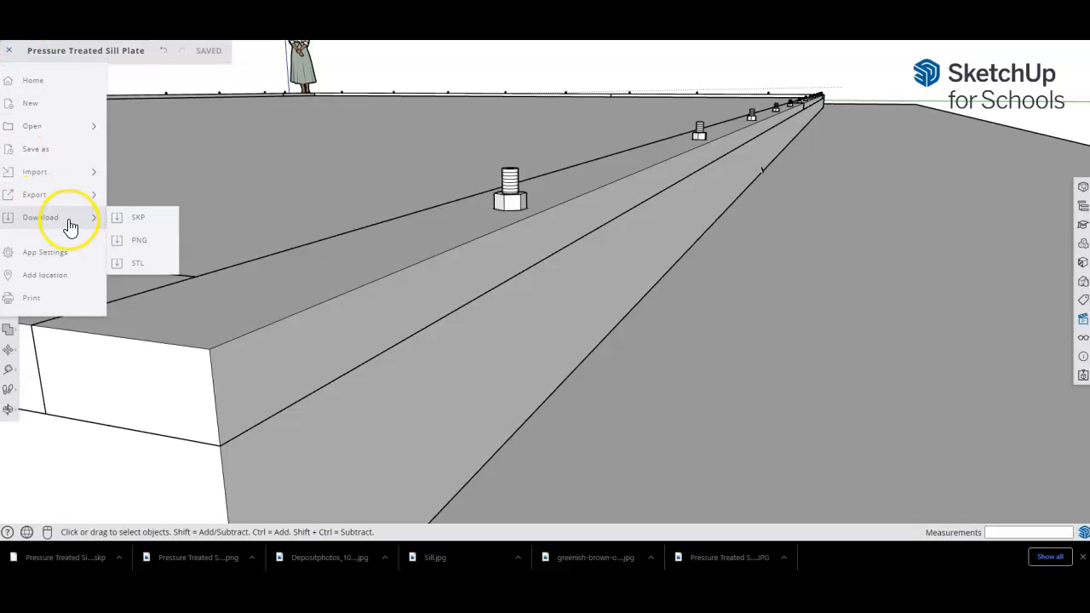
click(138, 239)
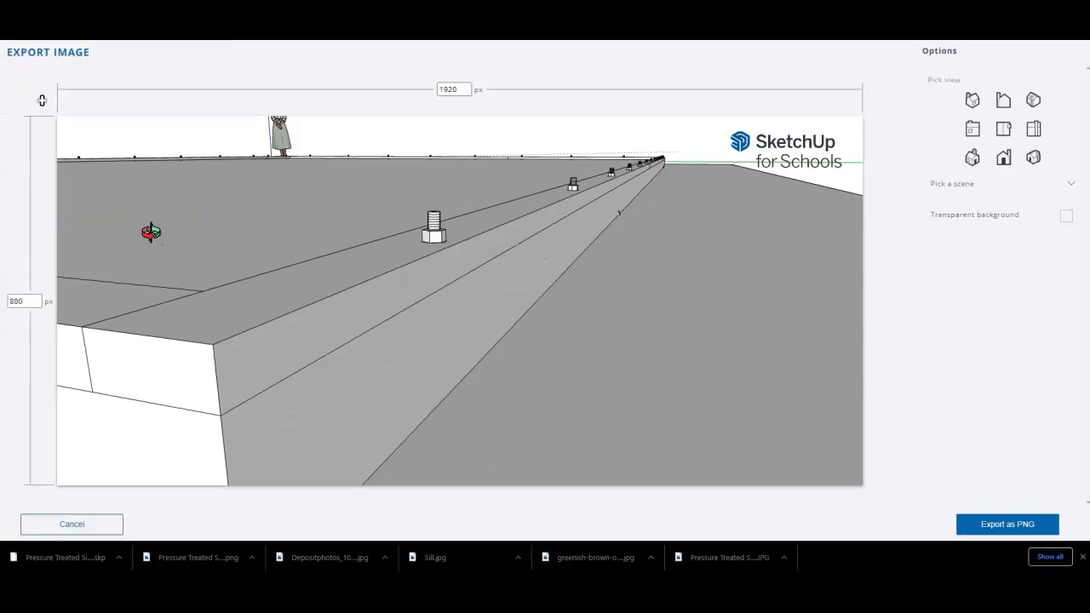
click(1064, 215)
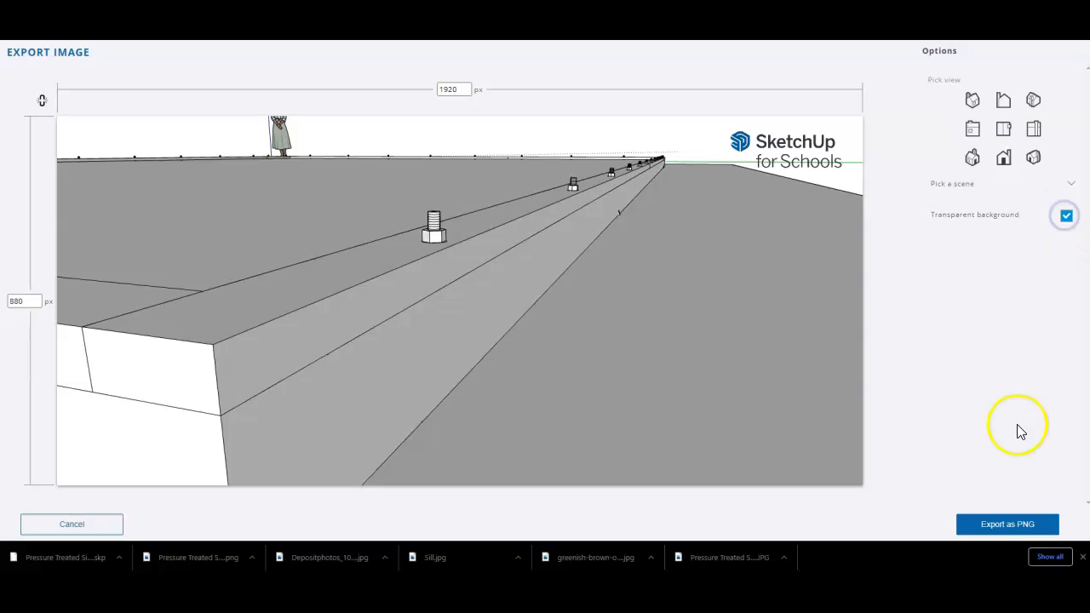
click(1007, 524)
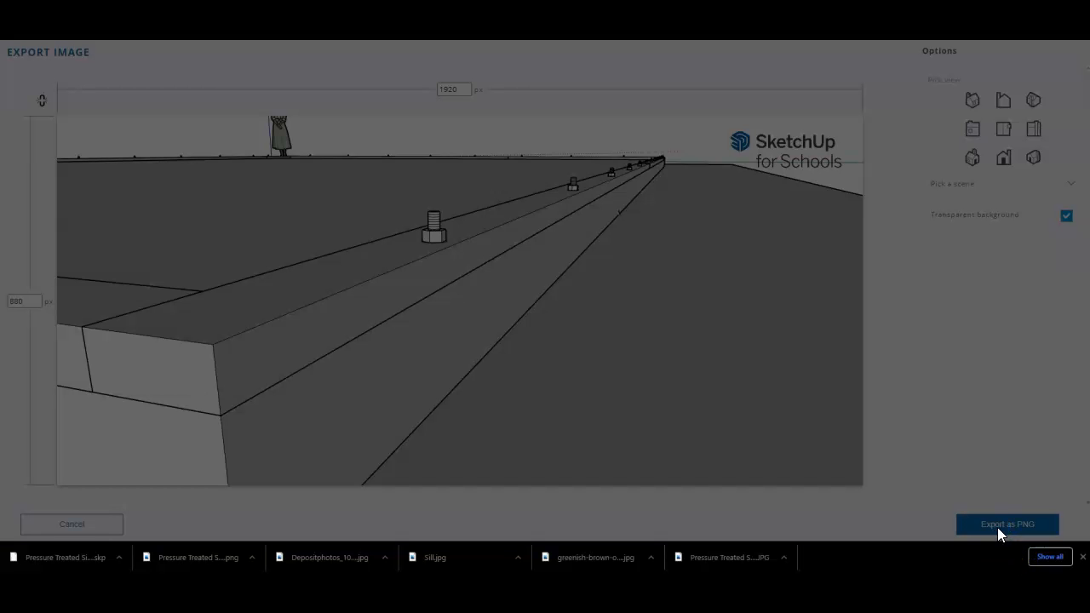
click(1006, 524)
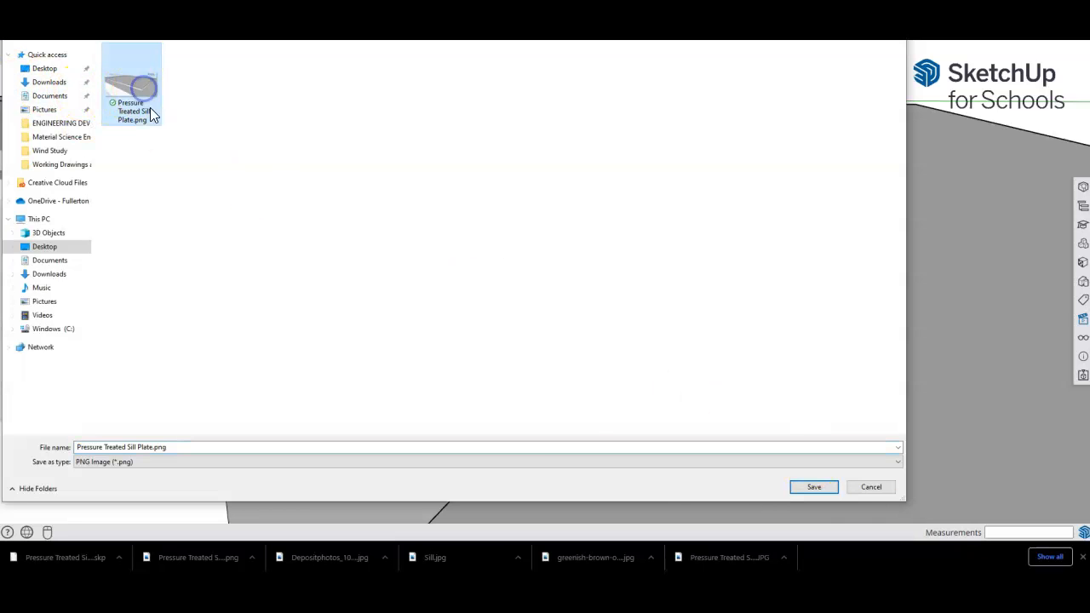
click(813, 486)
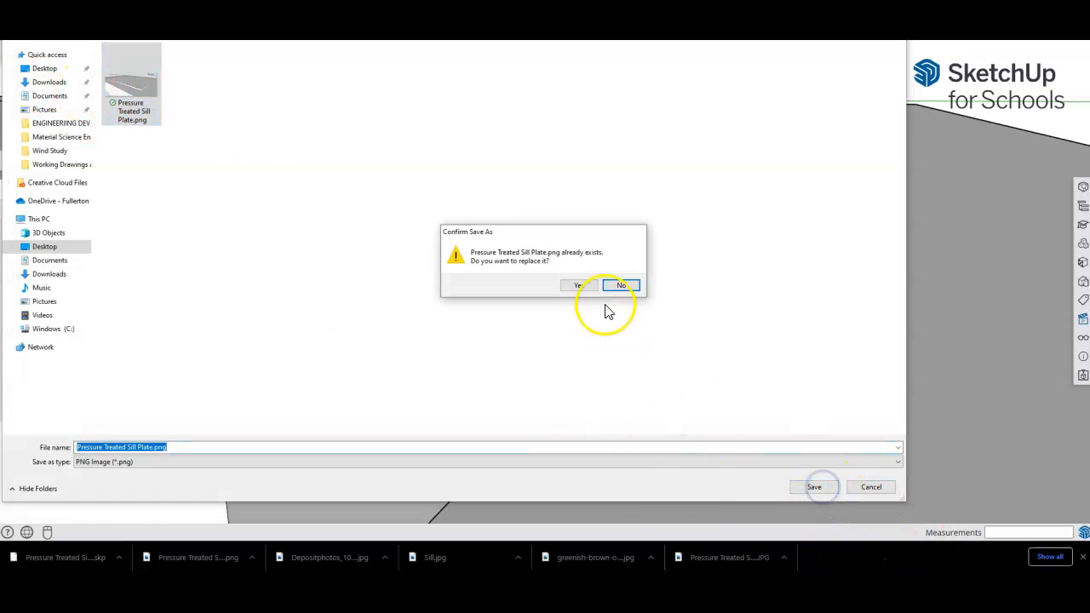
click(577, 285)
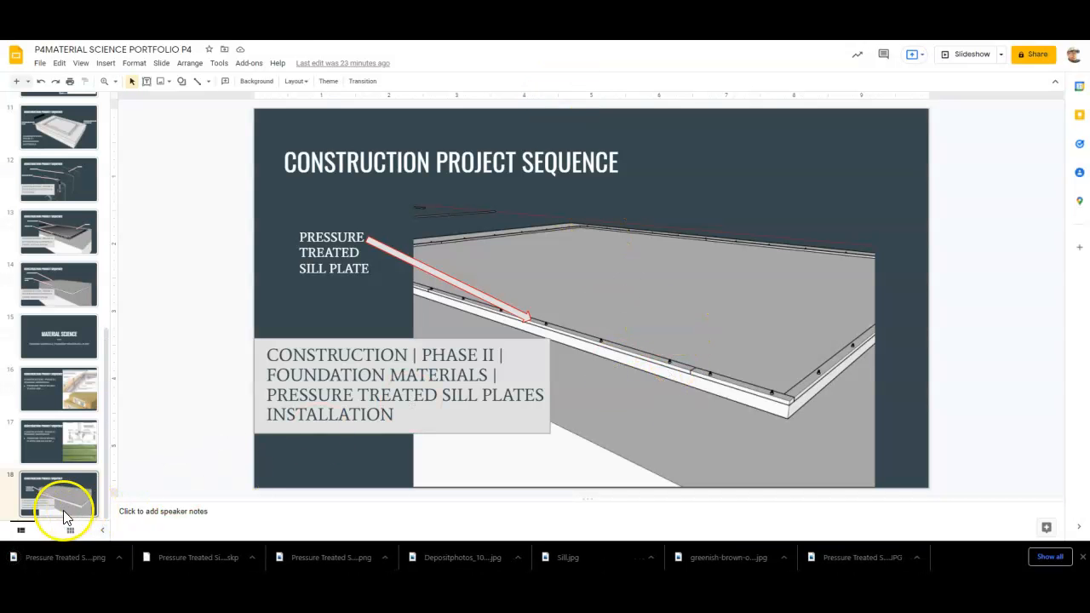
Replace slide 18's picture with the uploaded Pressure Treated Sill Plate.png
right_click(664, 332)
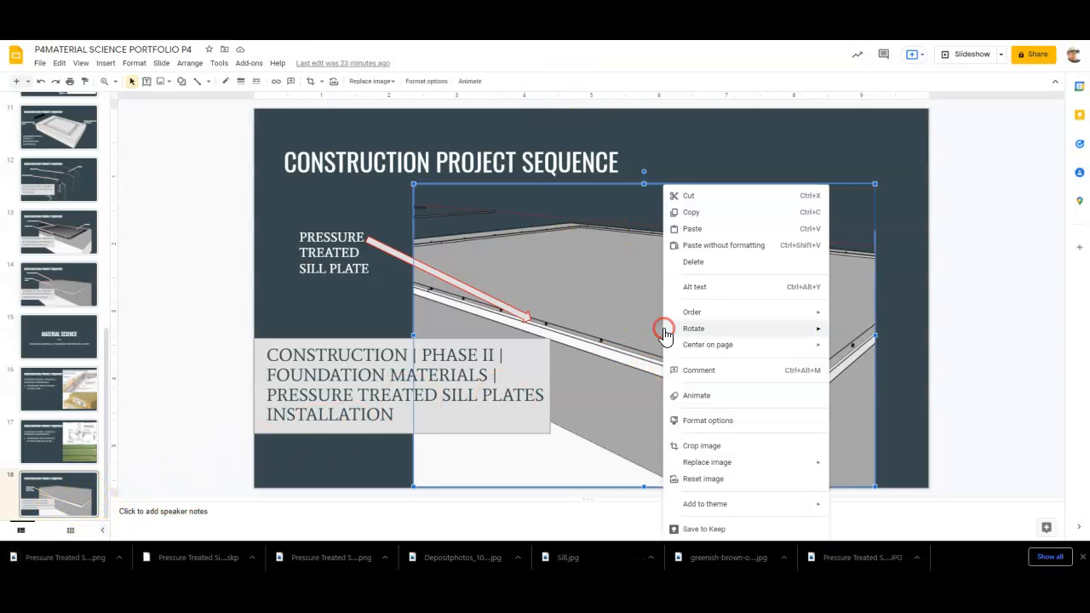
mouse_move(760, 465)
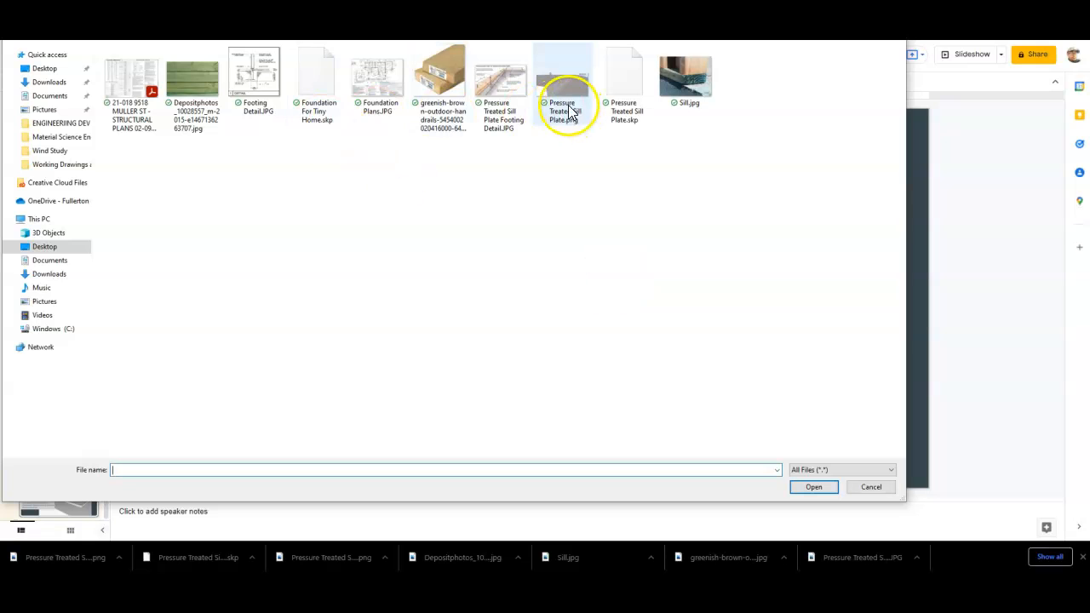
click(813, 486)
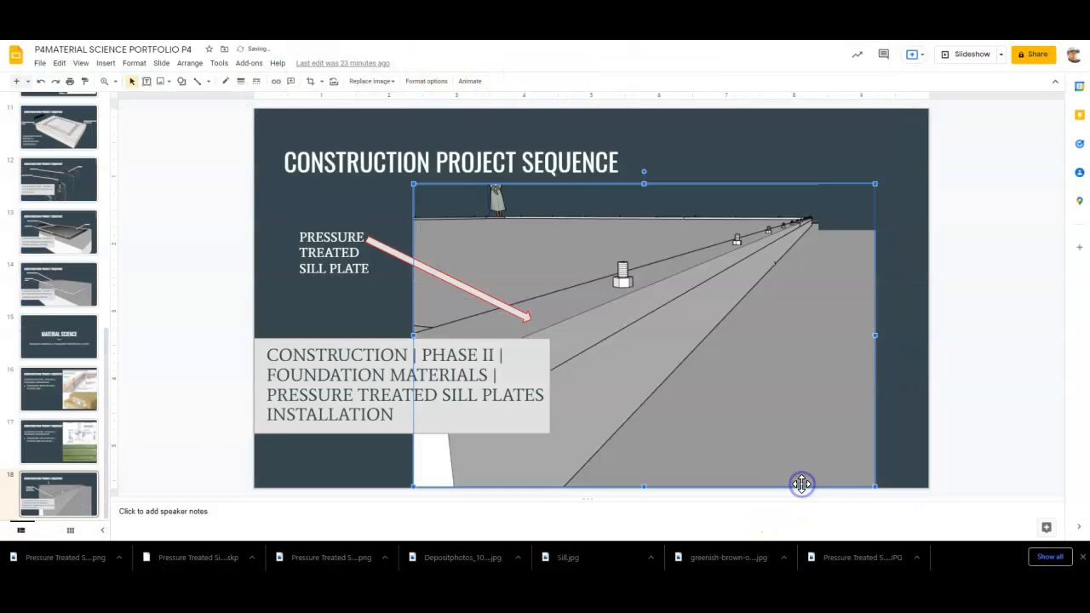
mouse_move(913, 277)
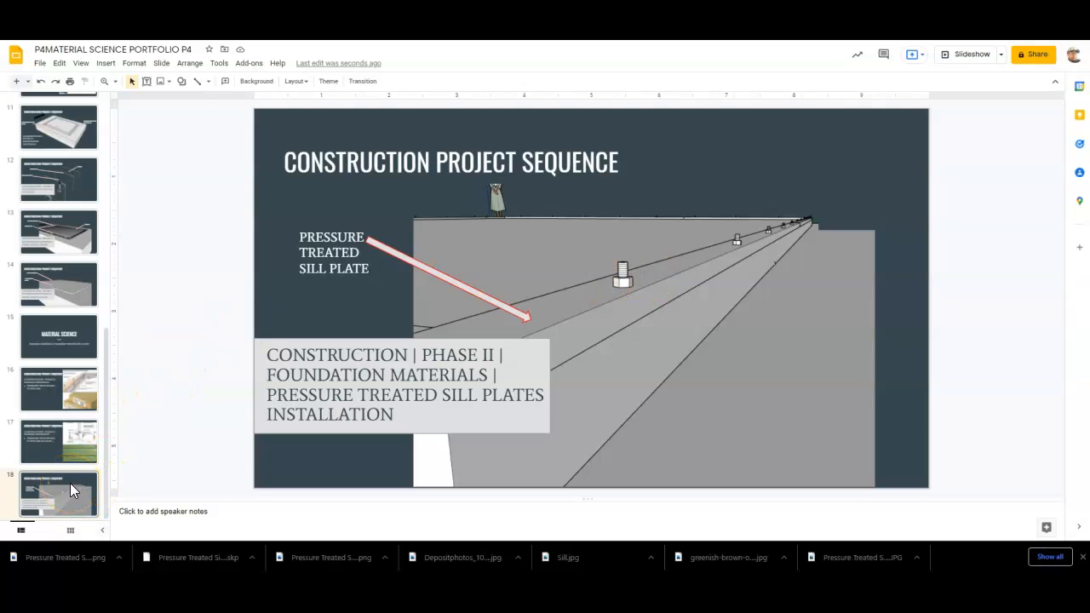
Check slide 14's anchor bolt labels, then return to slide 18's empty image frame
click(59, 283)
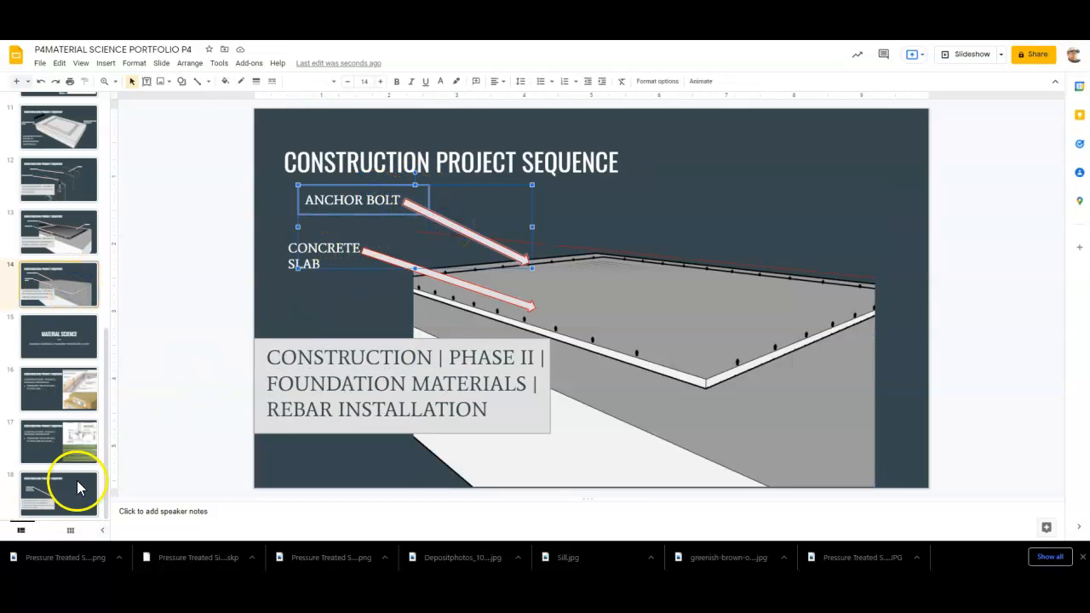
click(59, 492)
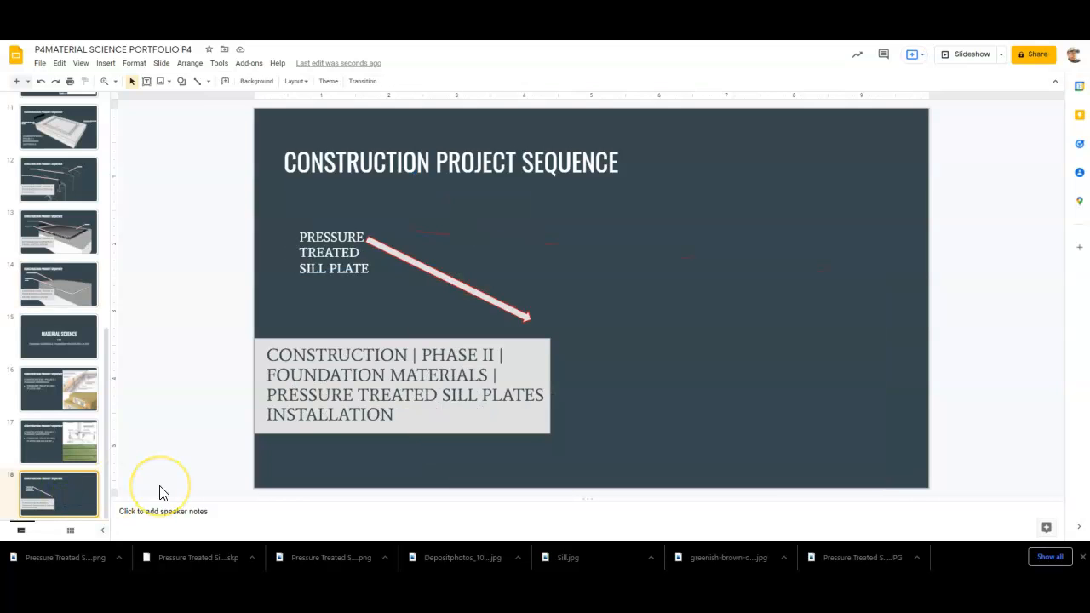
text(https://www.youtube.com/watch?v=9wsNhhAK6_Q)
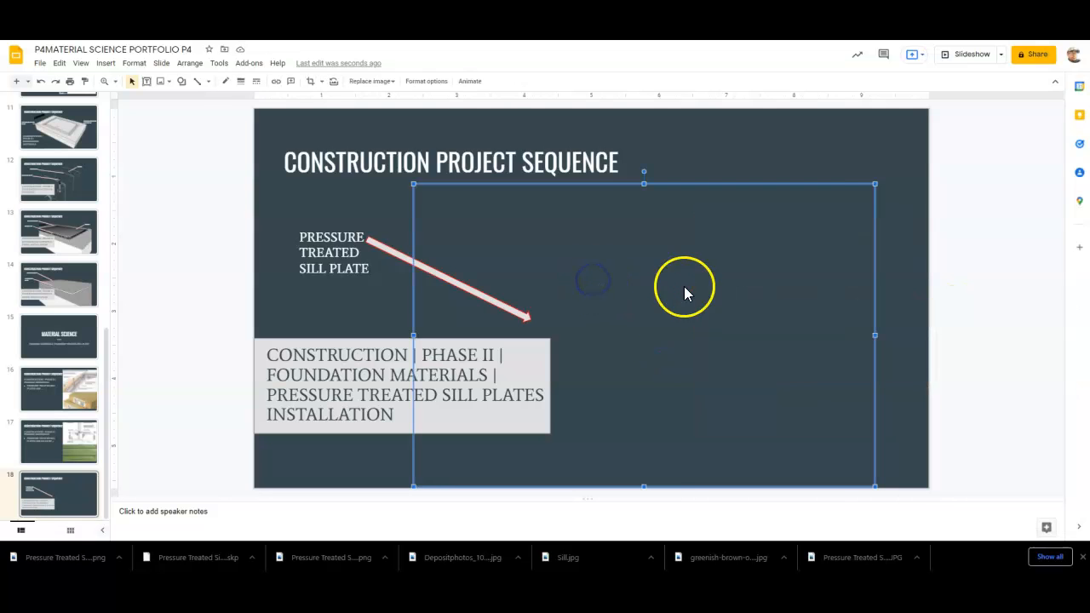
Send the slide 18 picture backward one layer
right_click(684, 293)
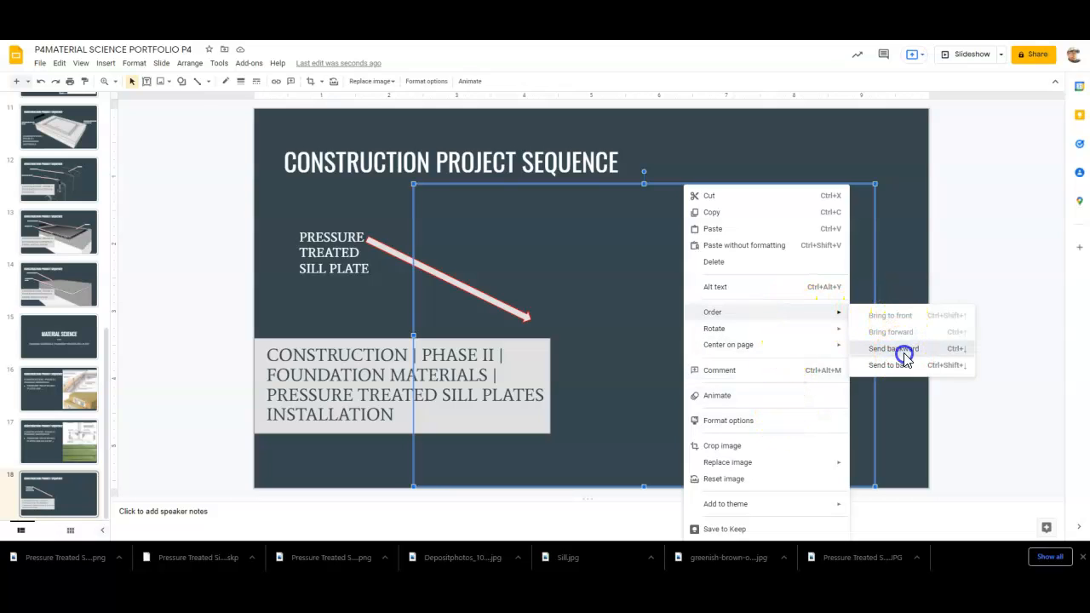
click(892, 349)
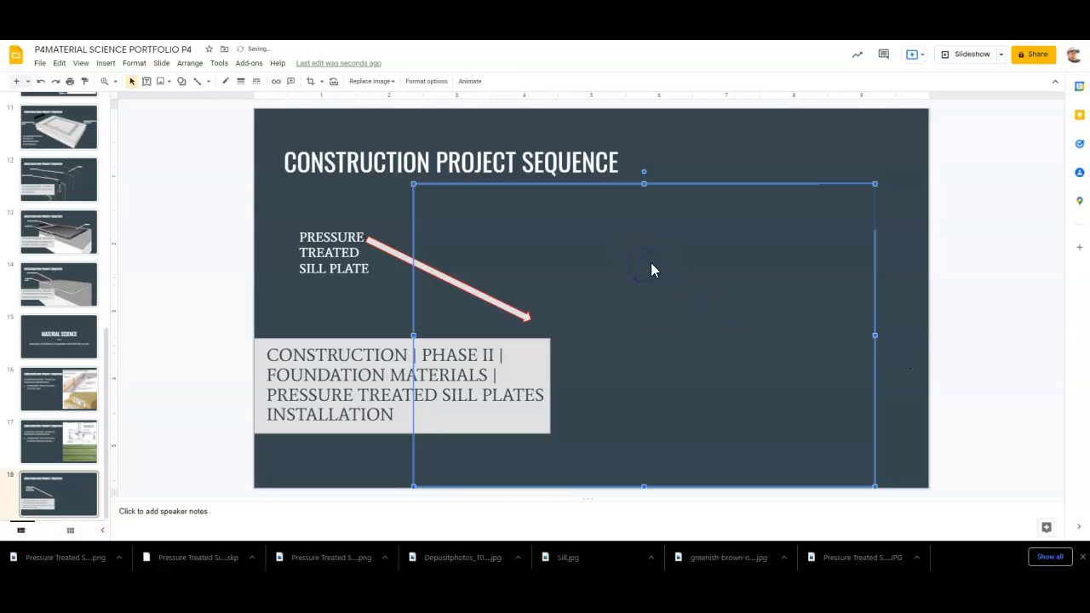
right_click(652, 270)
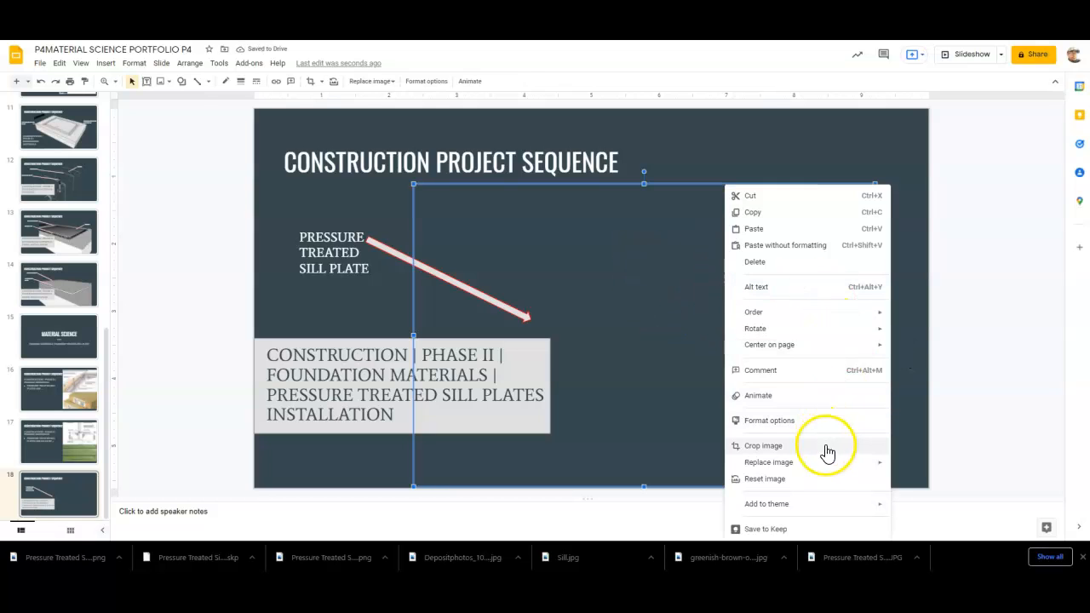
click(769, 461)
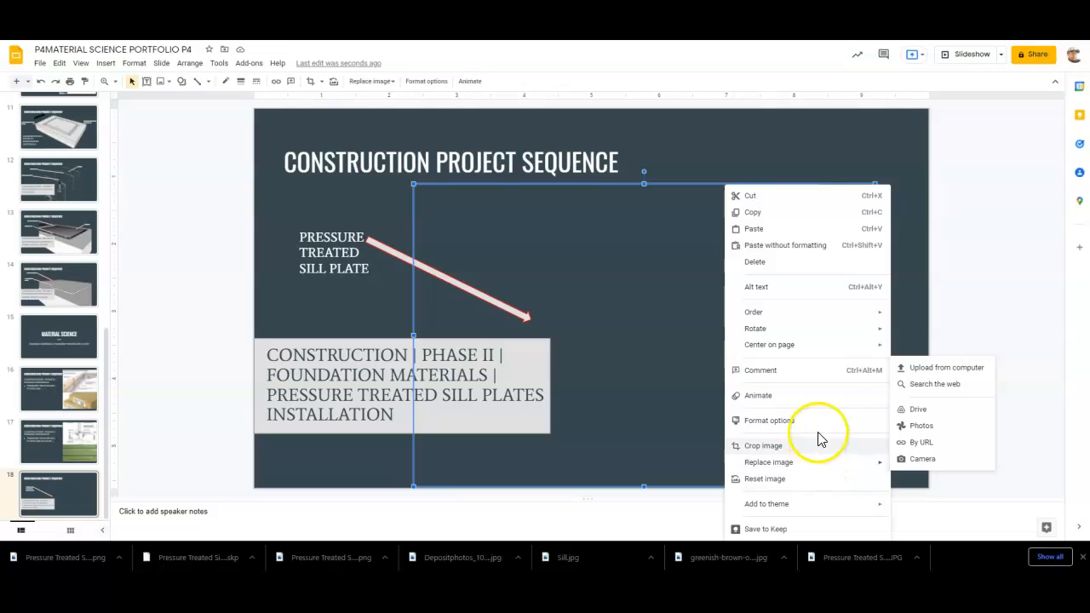
mouse_move(795, 321)
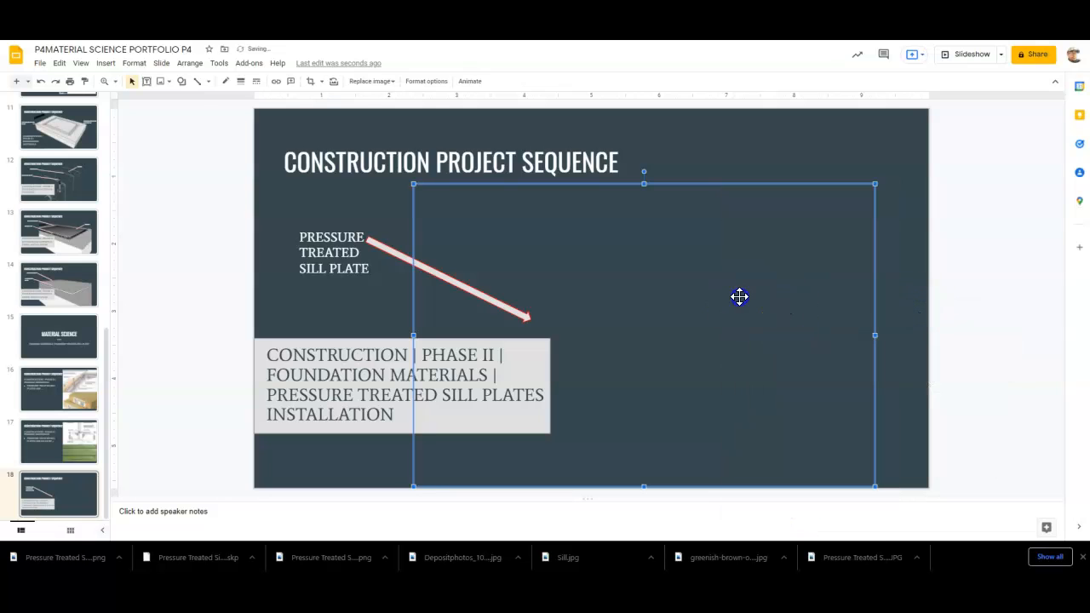
Re-upload Pressure Treated Sill Plate.png as the picture and bring the sill plate arrow to front
right_click(739, 296)
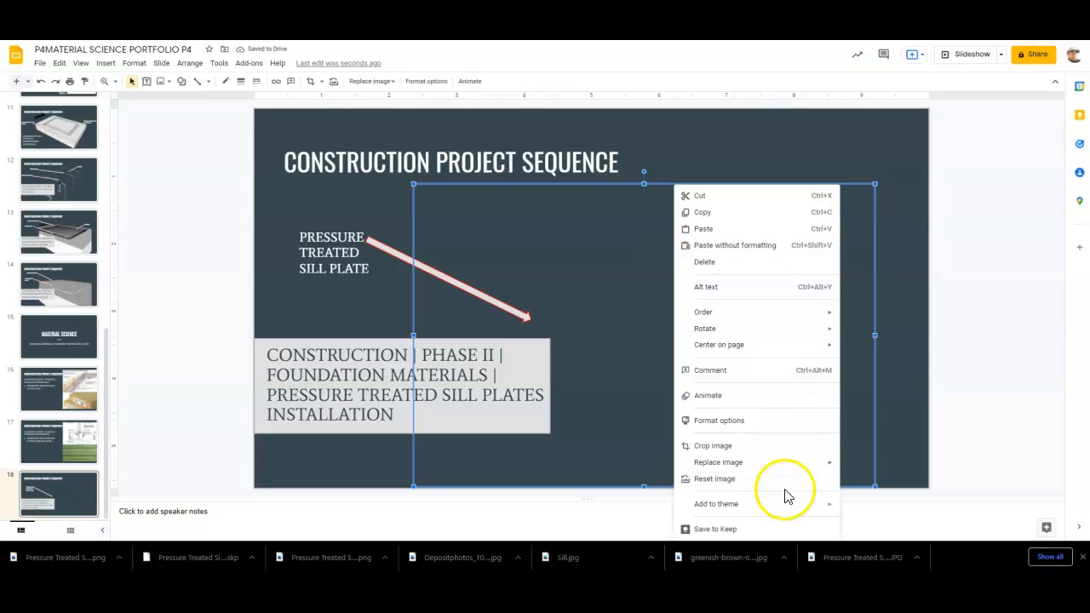
click(718, 461)
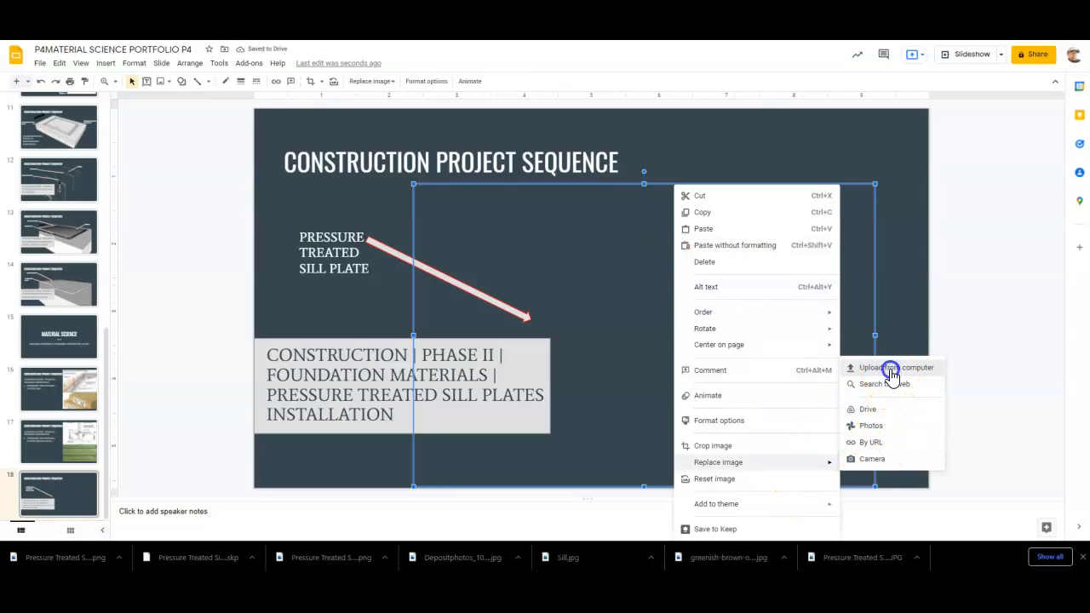
click(889, 368)
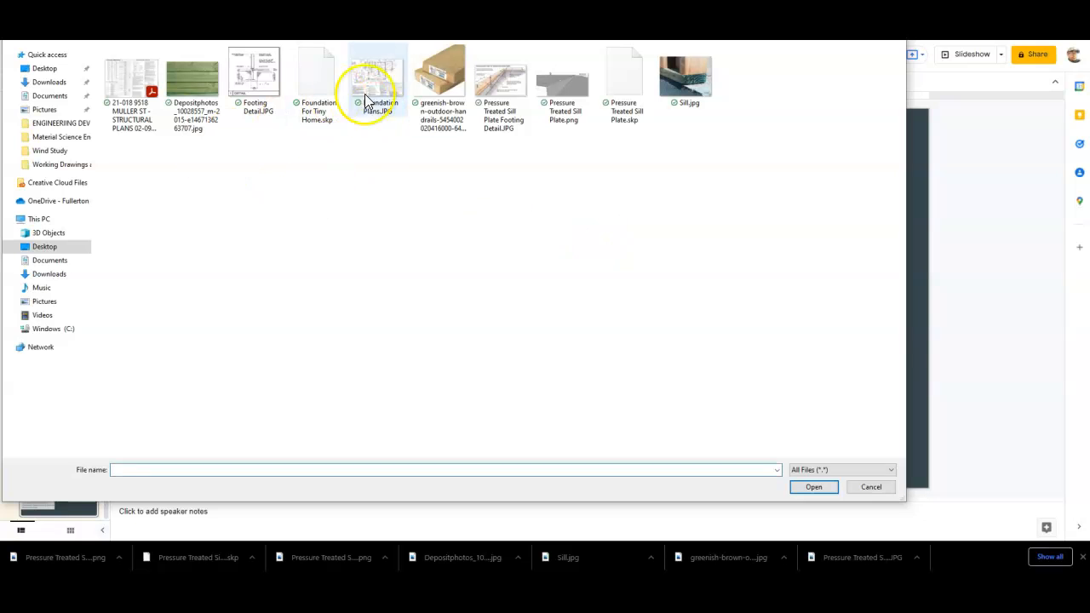
click(564, 73)
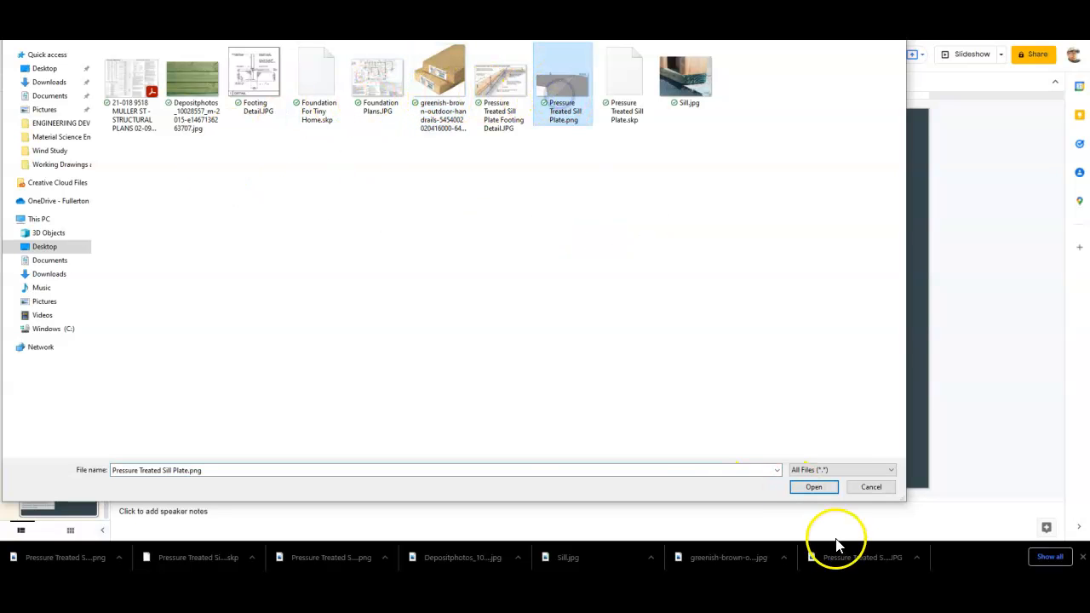
click(813, 486)
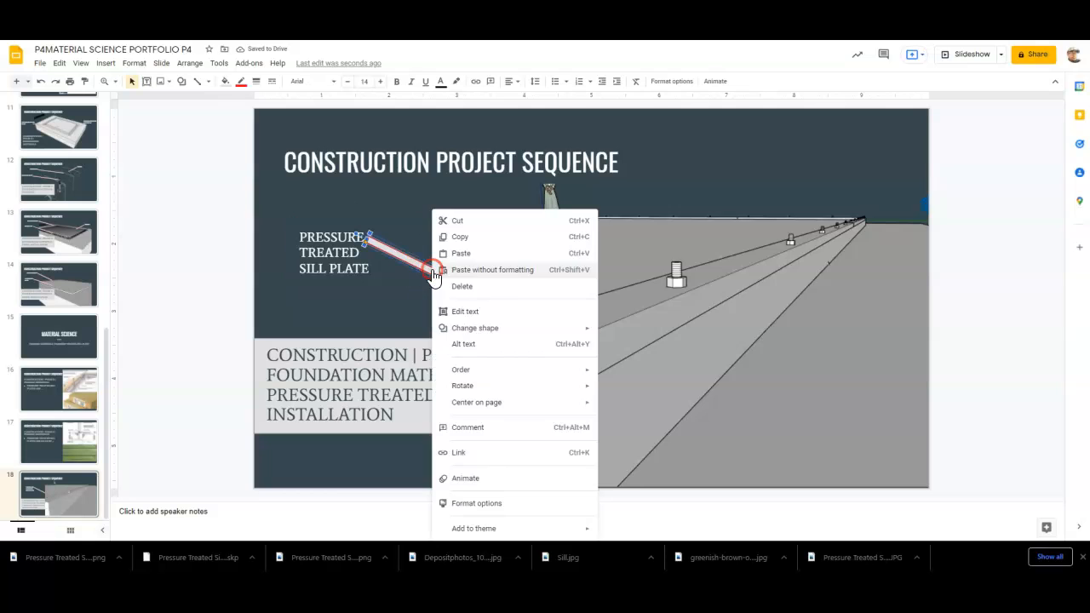
mouse_move(460, 369)
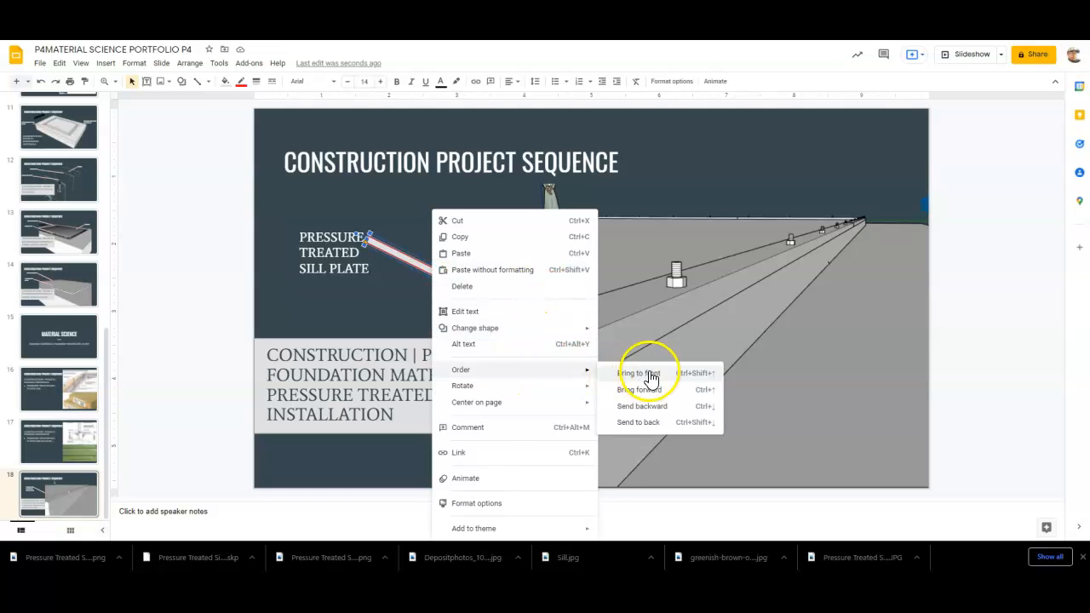
click(638, 372)
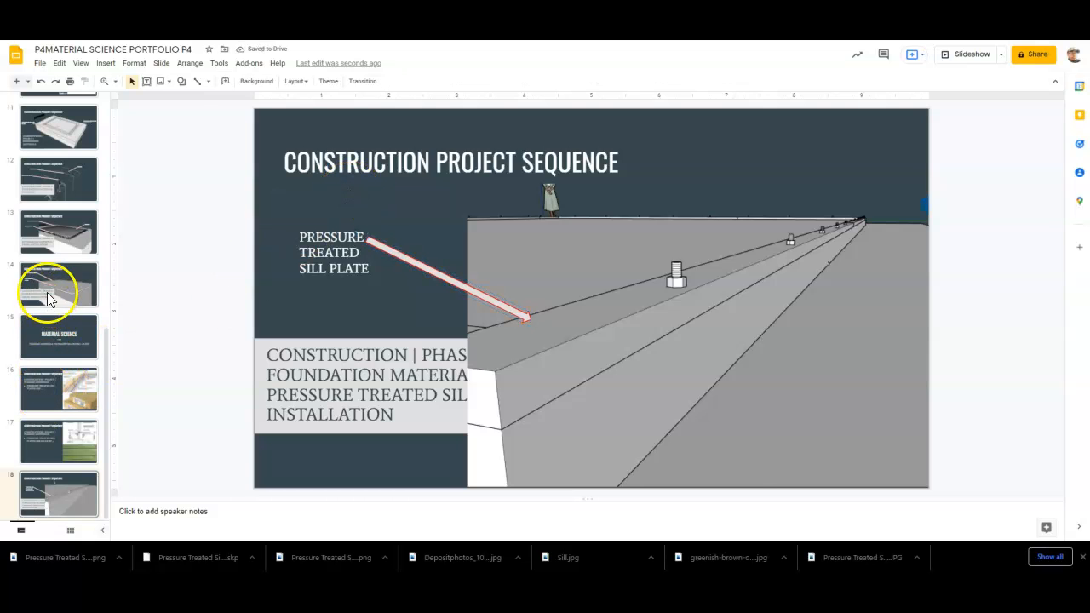
Copy slide 14's ANCHOR BOLT label and arrow to slide 18's top-right area
click(58, 284)
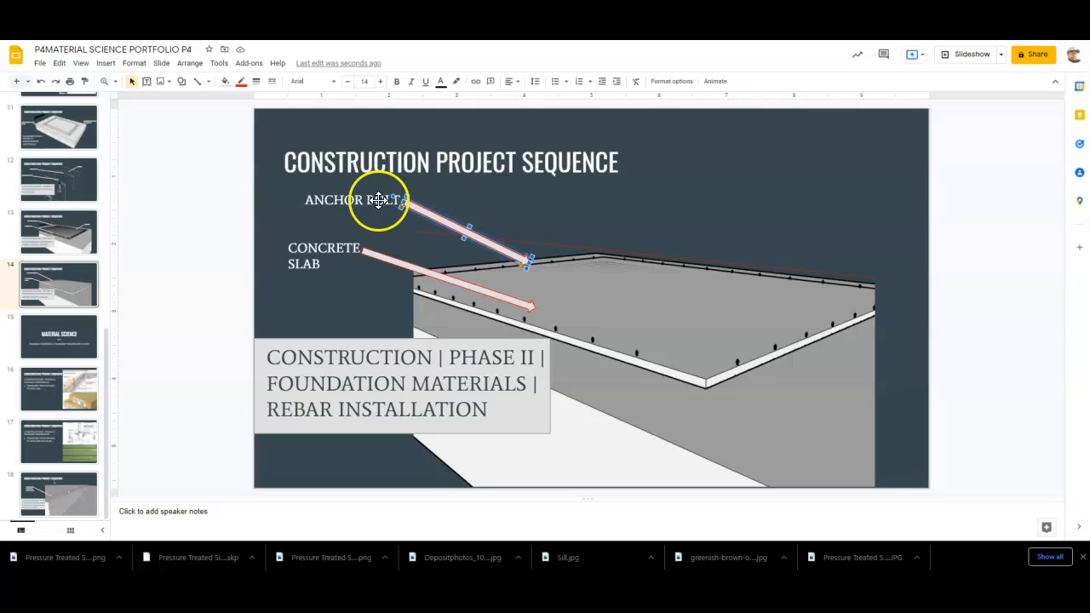
click(377, 200)
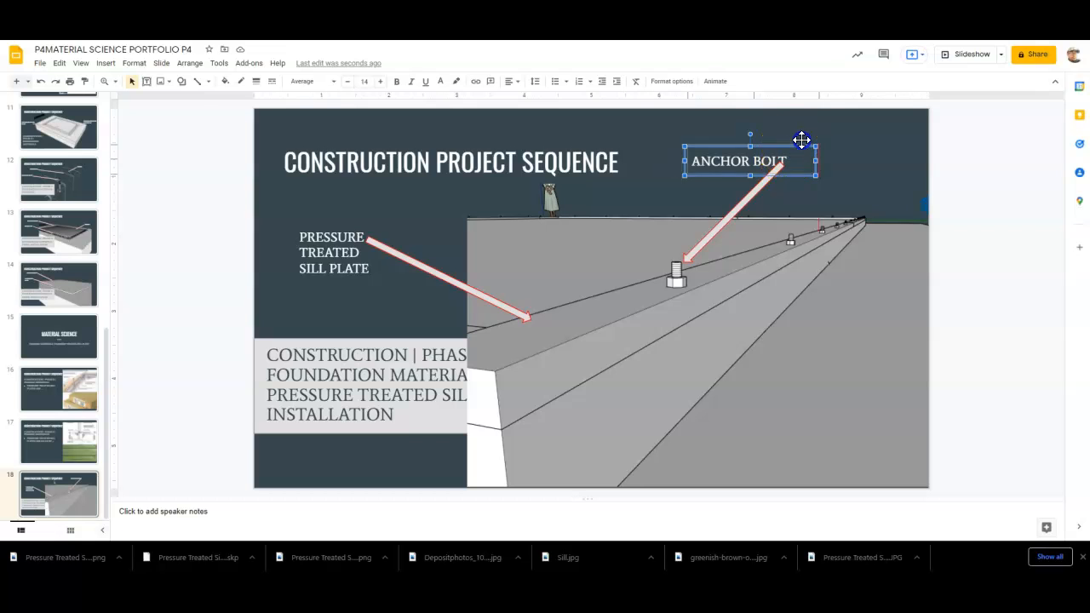
drag(738, 161, 834, 157)
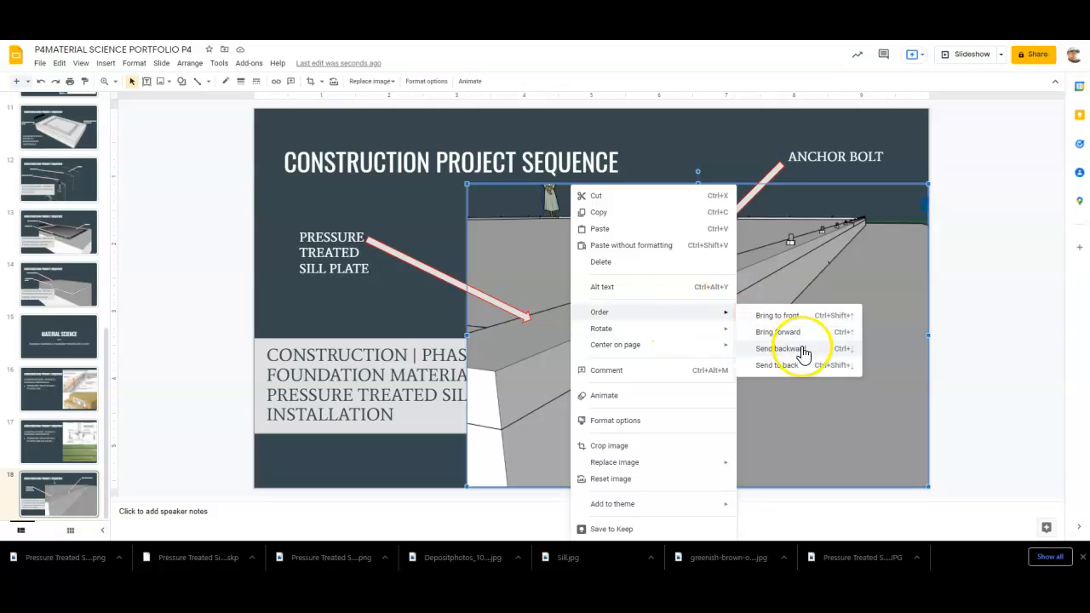
Send the render behind the phase caption box, then browse through slides 16 to 17
click(780, 348)
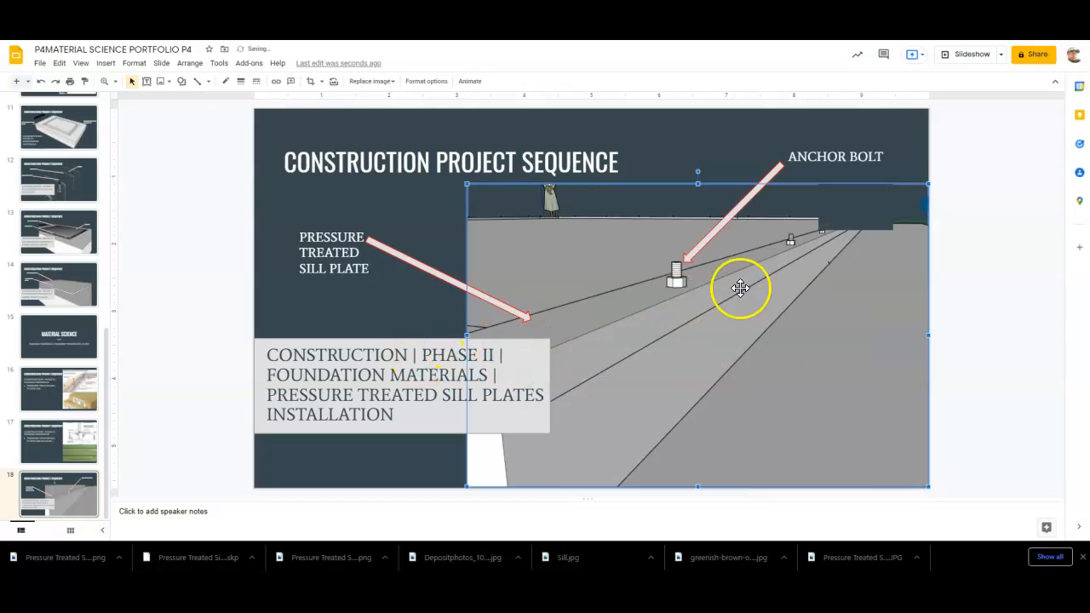
click(854, 204)
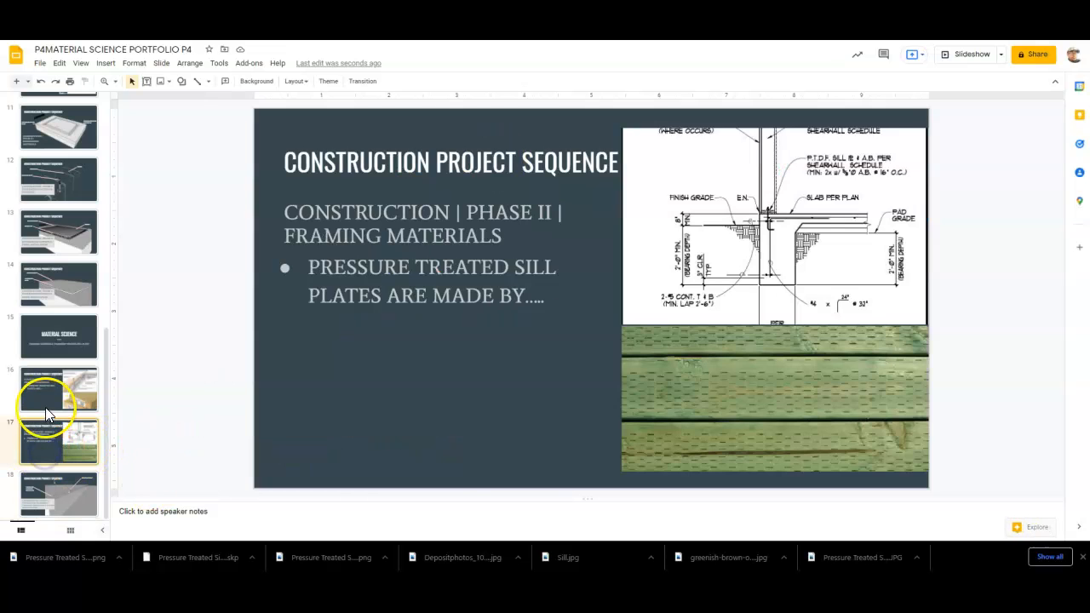
click(59, 389)
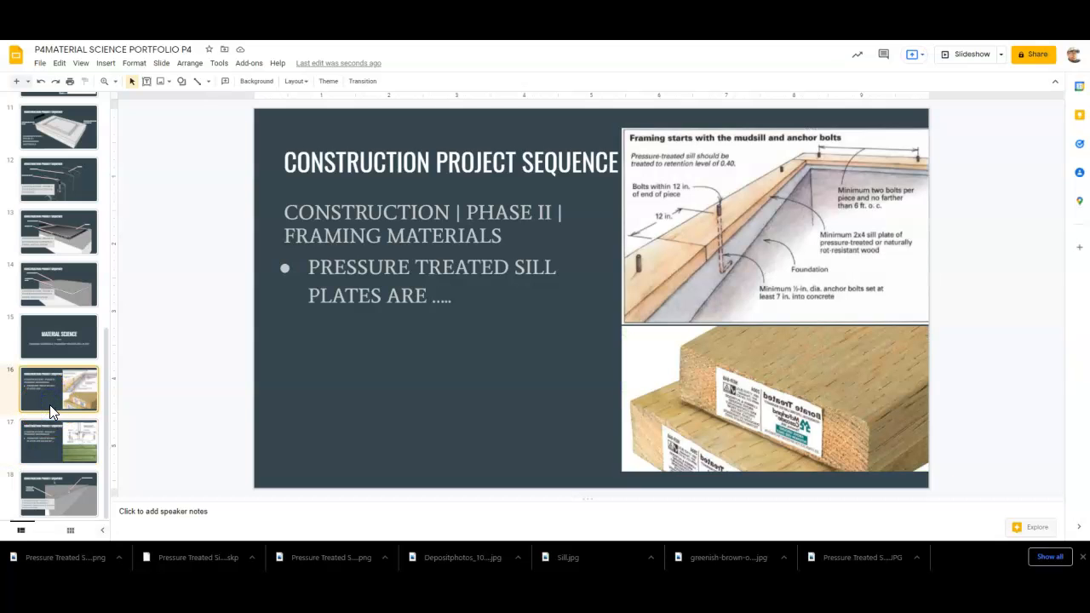
click(59, 441)
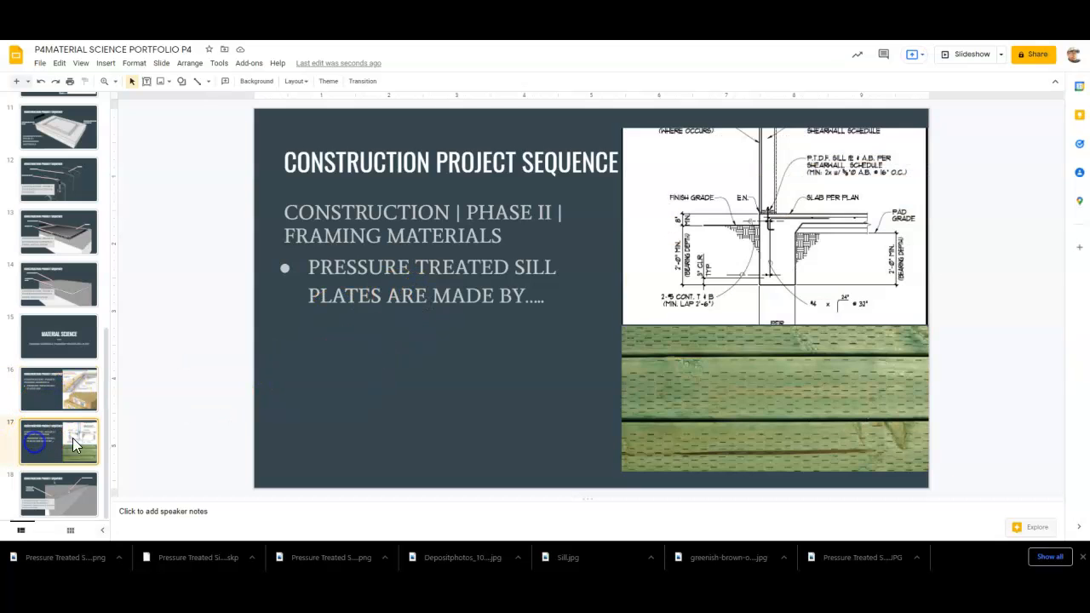